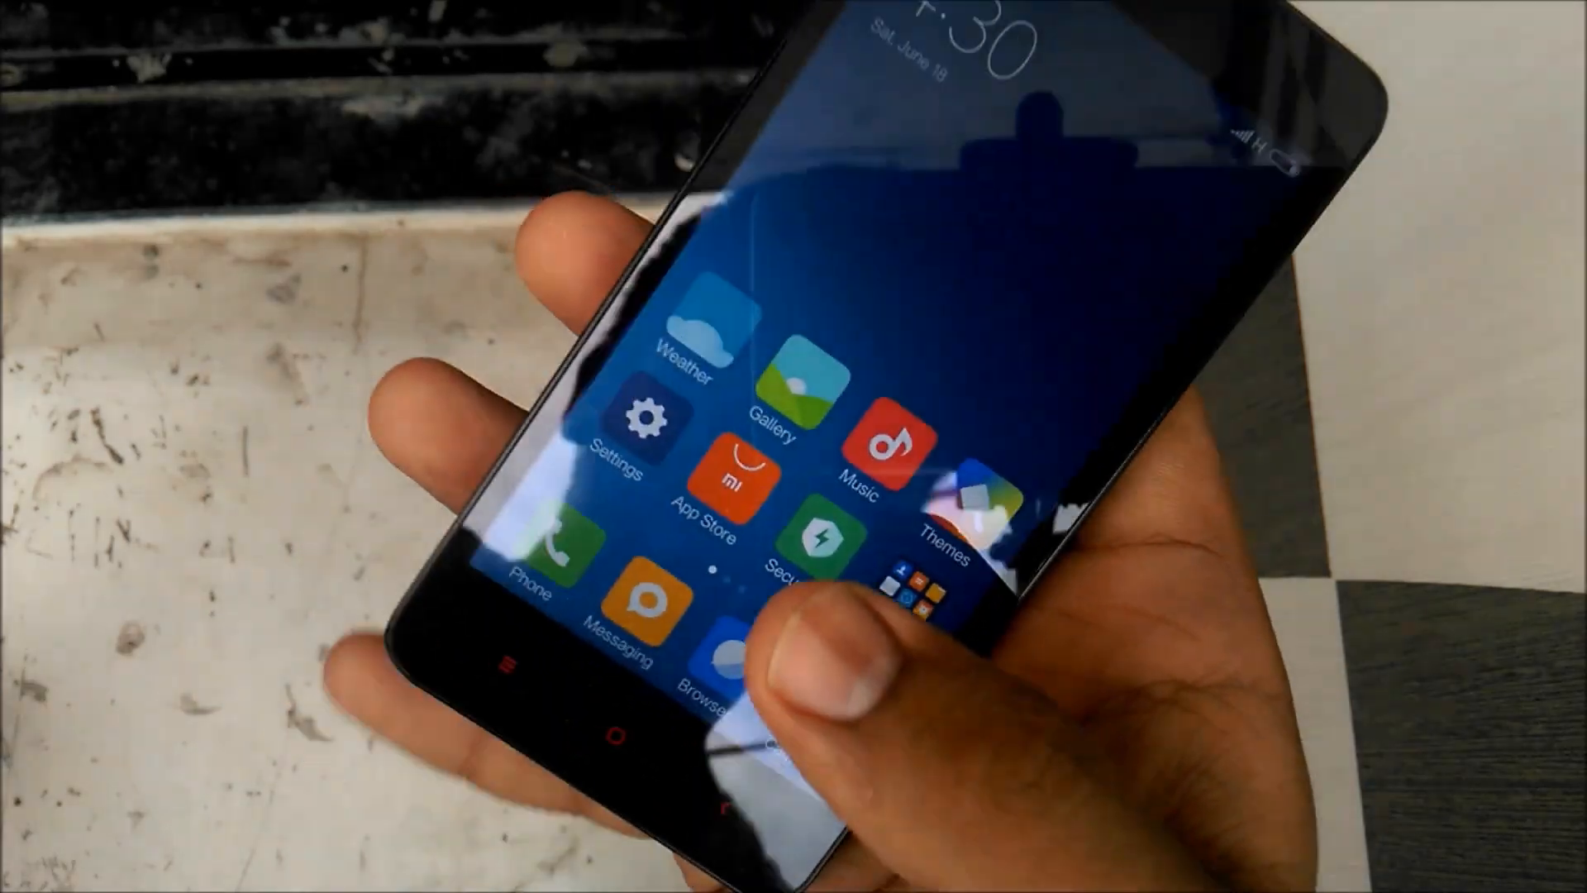
Step: Swipe into Settings and scroll past Network and Personal to System & device
scroll("left", 3)
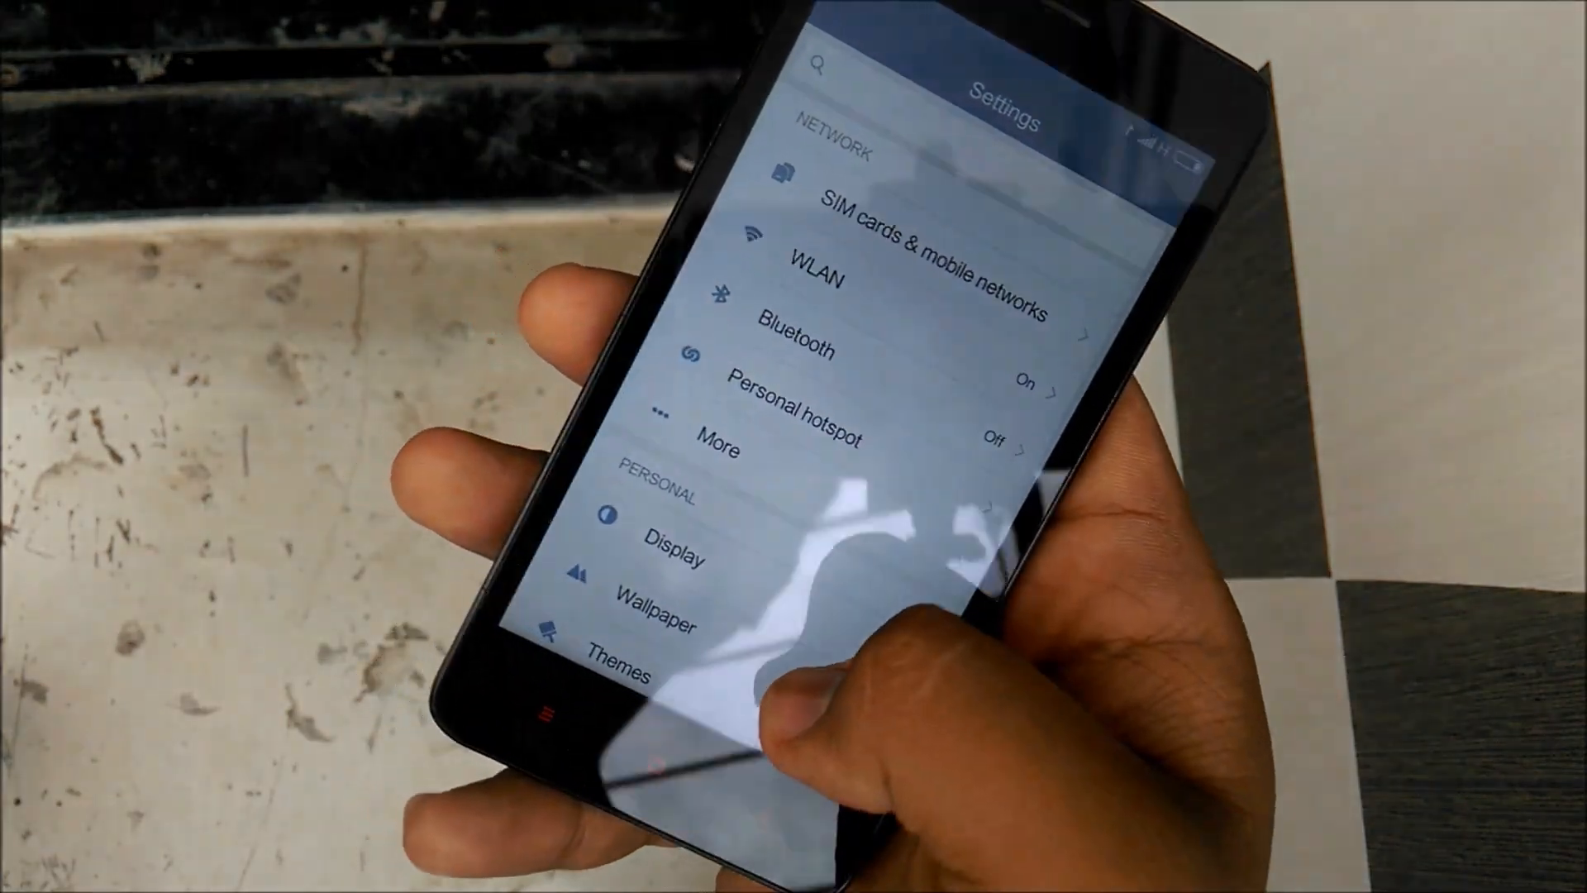
scroll("down", 3)
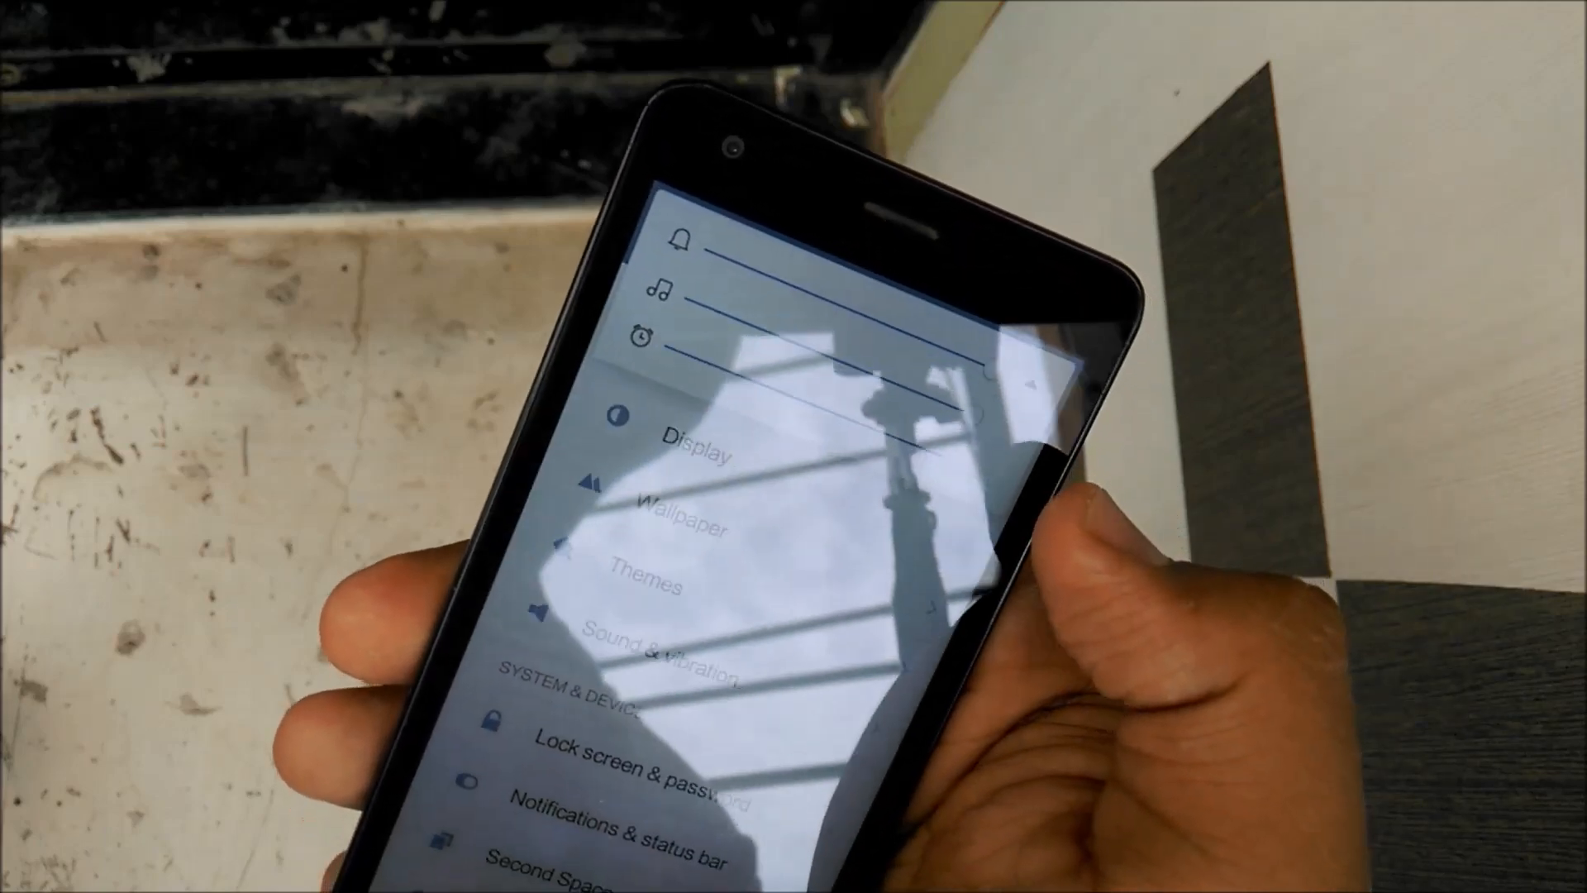
scroll("down", 3)
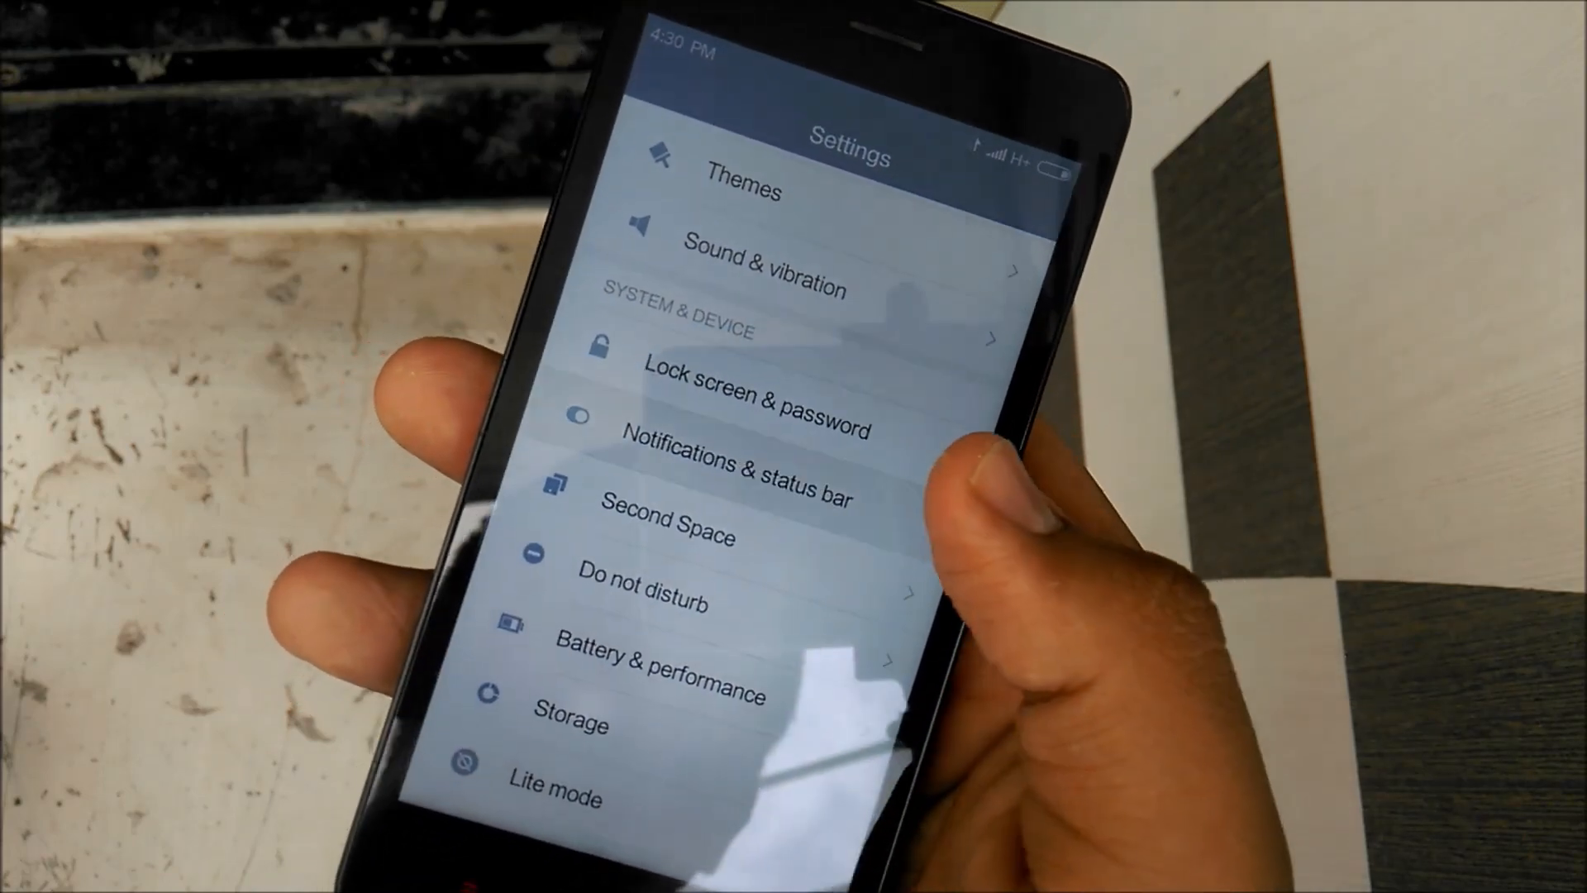
left_click(740, 476)
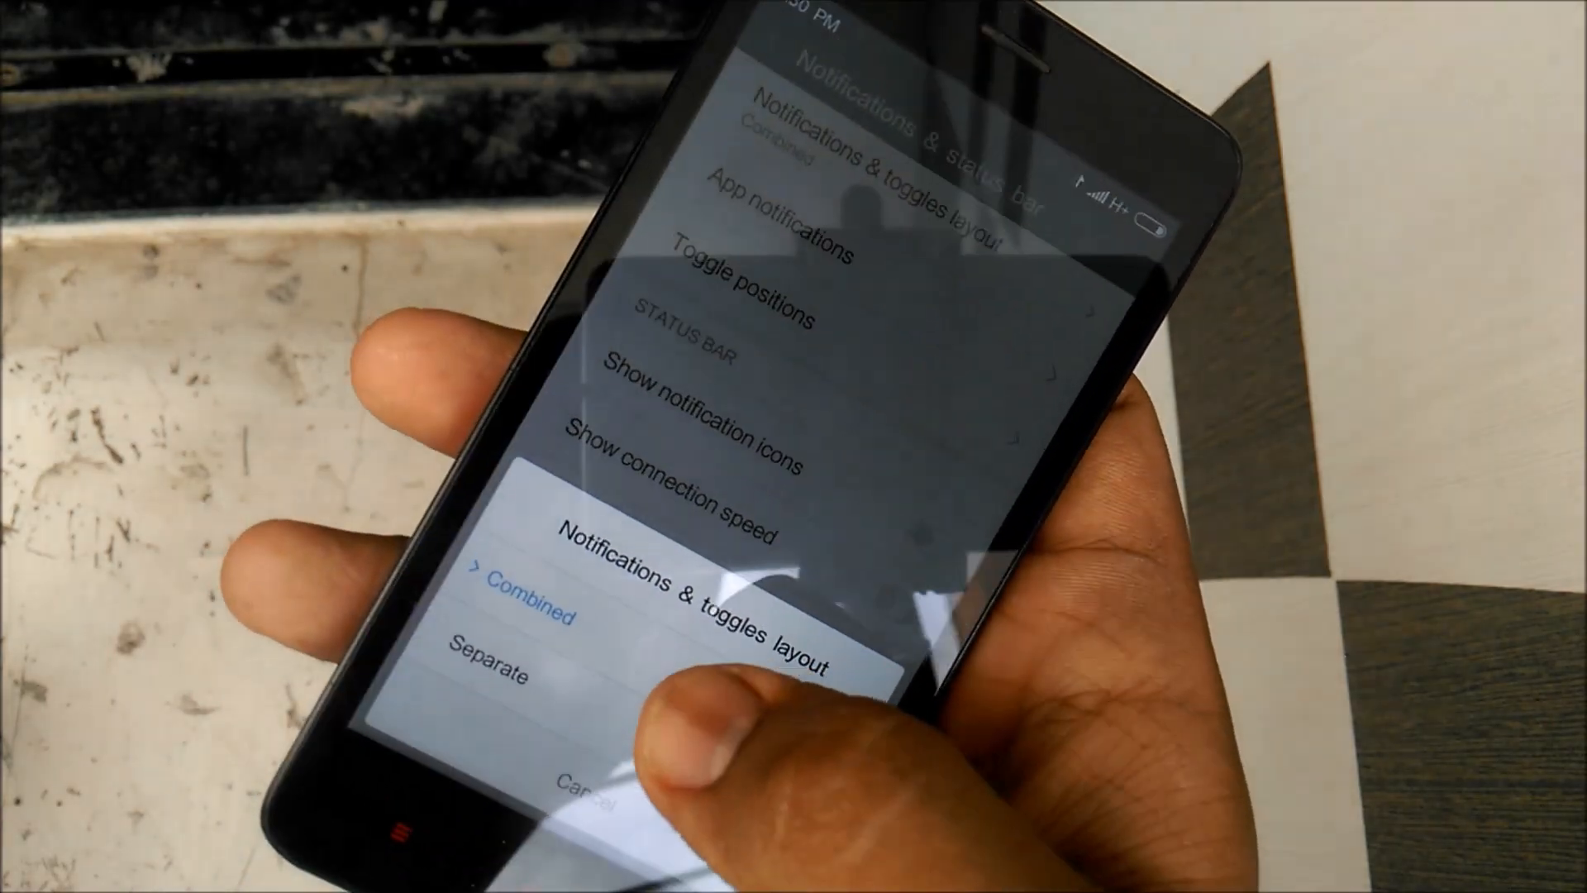
left_click(493, 673)
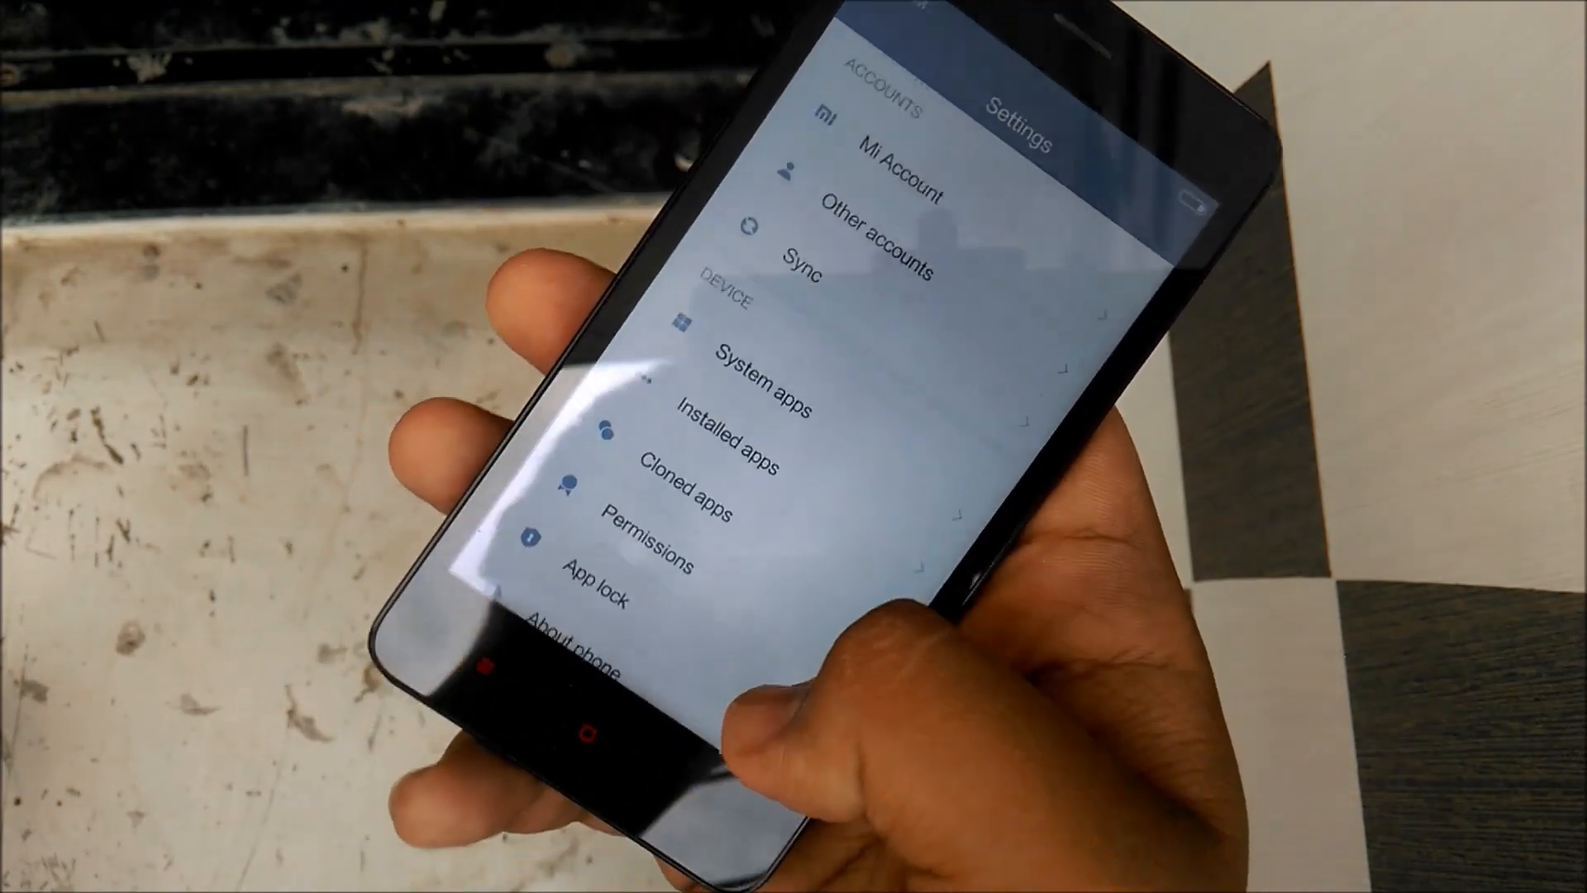
Step: Open Cloned apps, then return home and swipe to the second home page
left_click(686, 495)
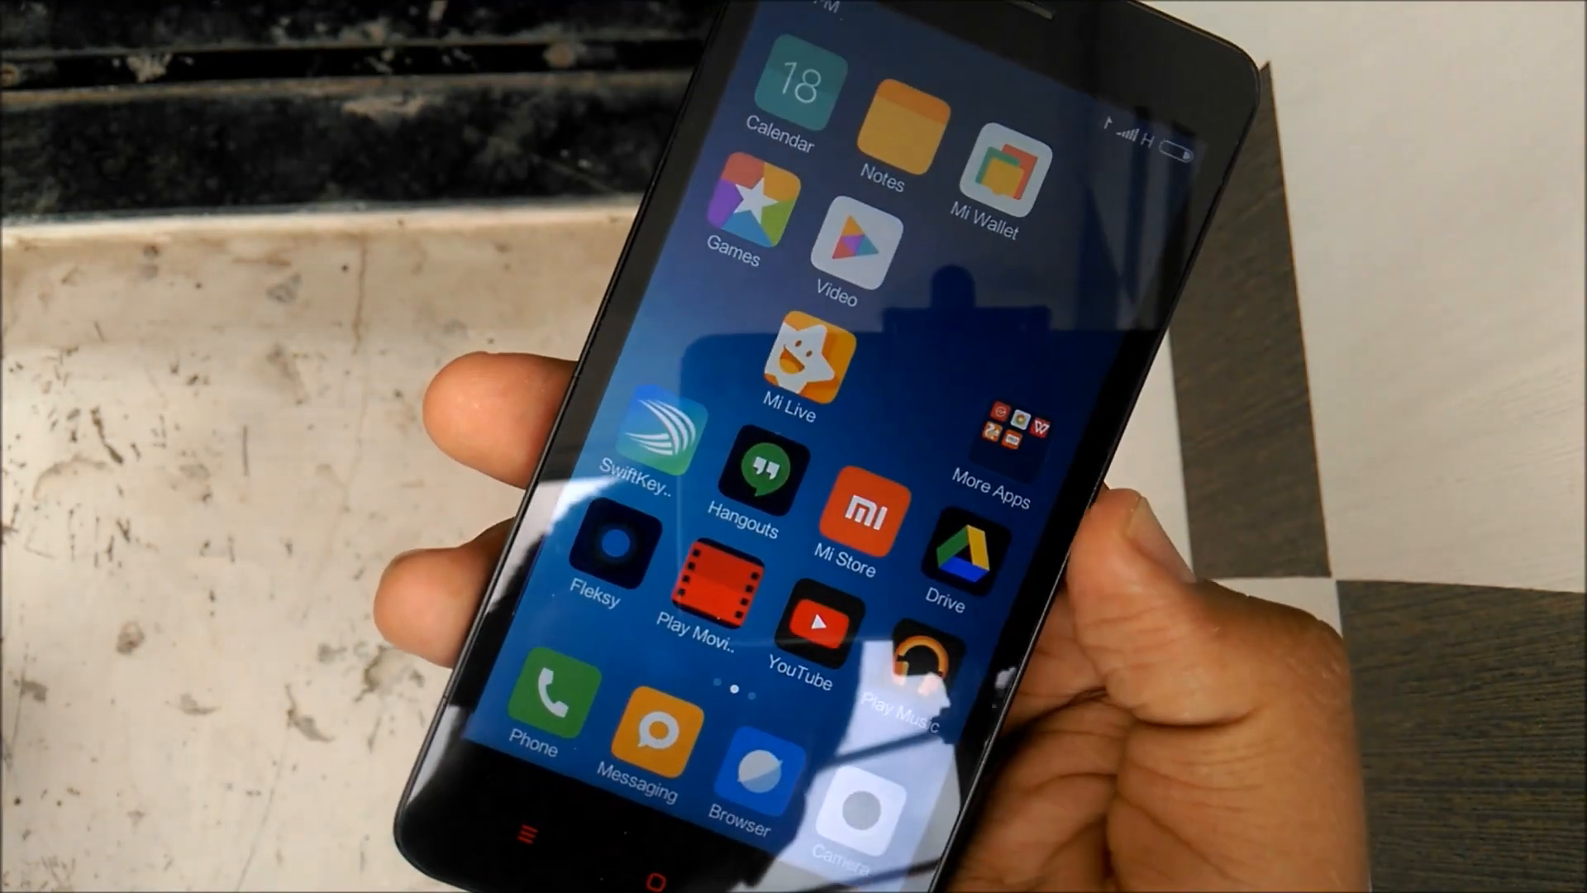
scroll("left", 3)
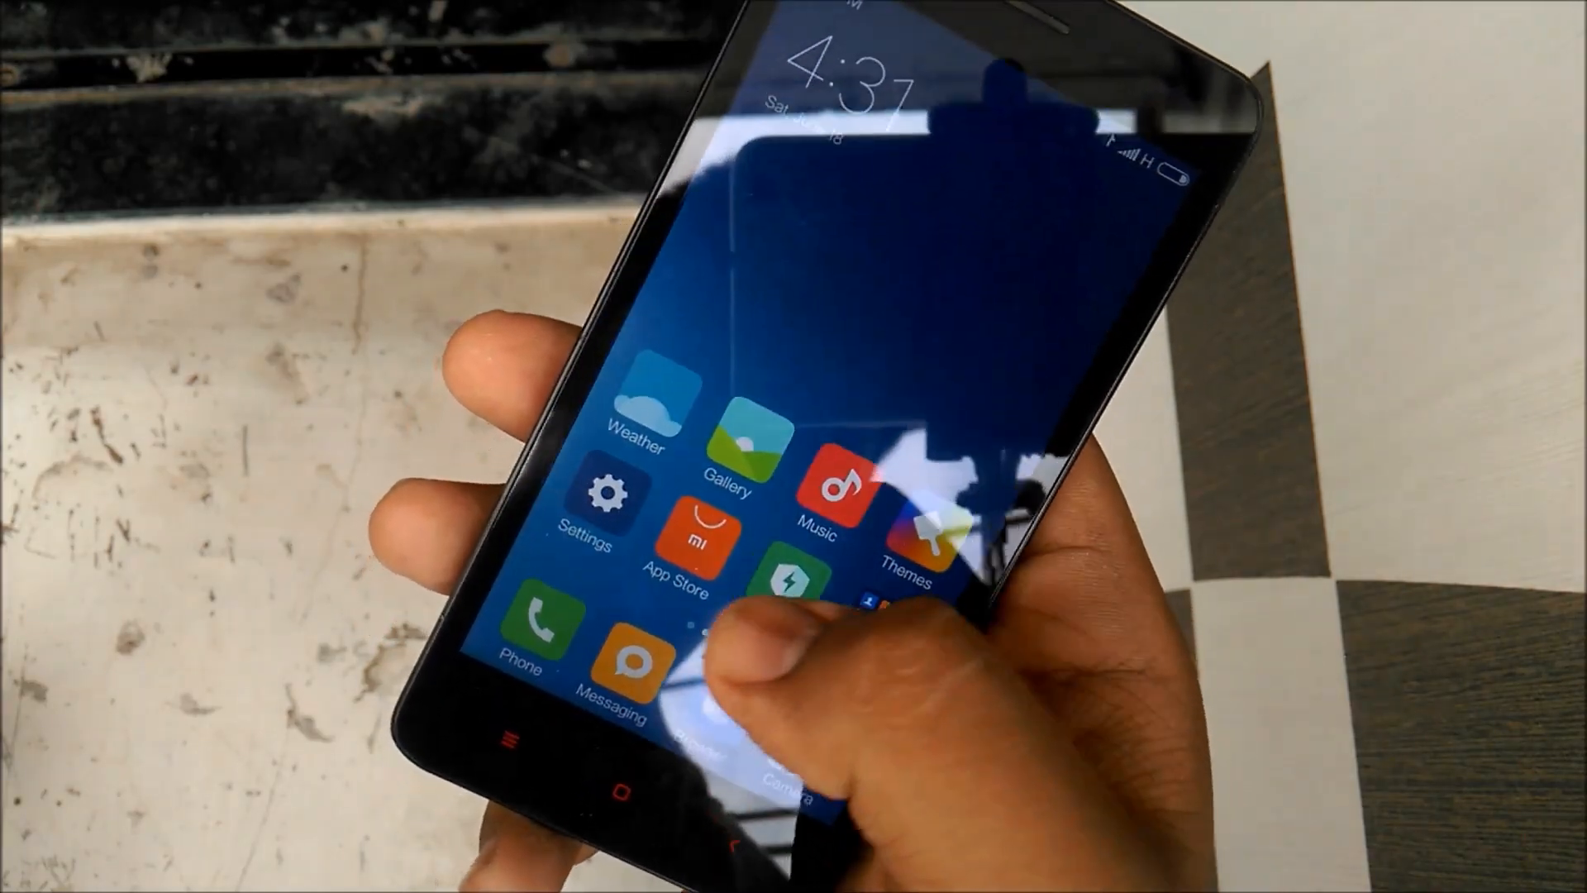
Step: Reopen Settings, scroll to System & device, and view Second Space
left_click(605, 499)
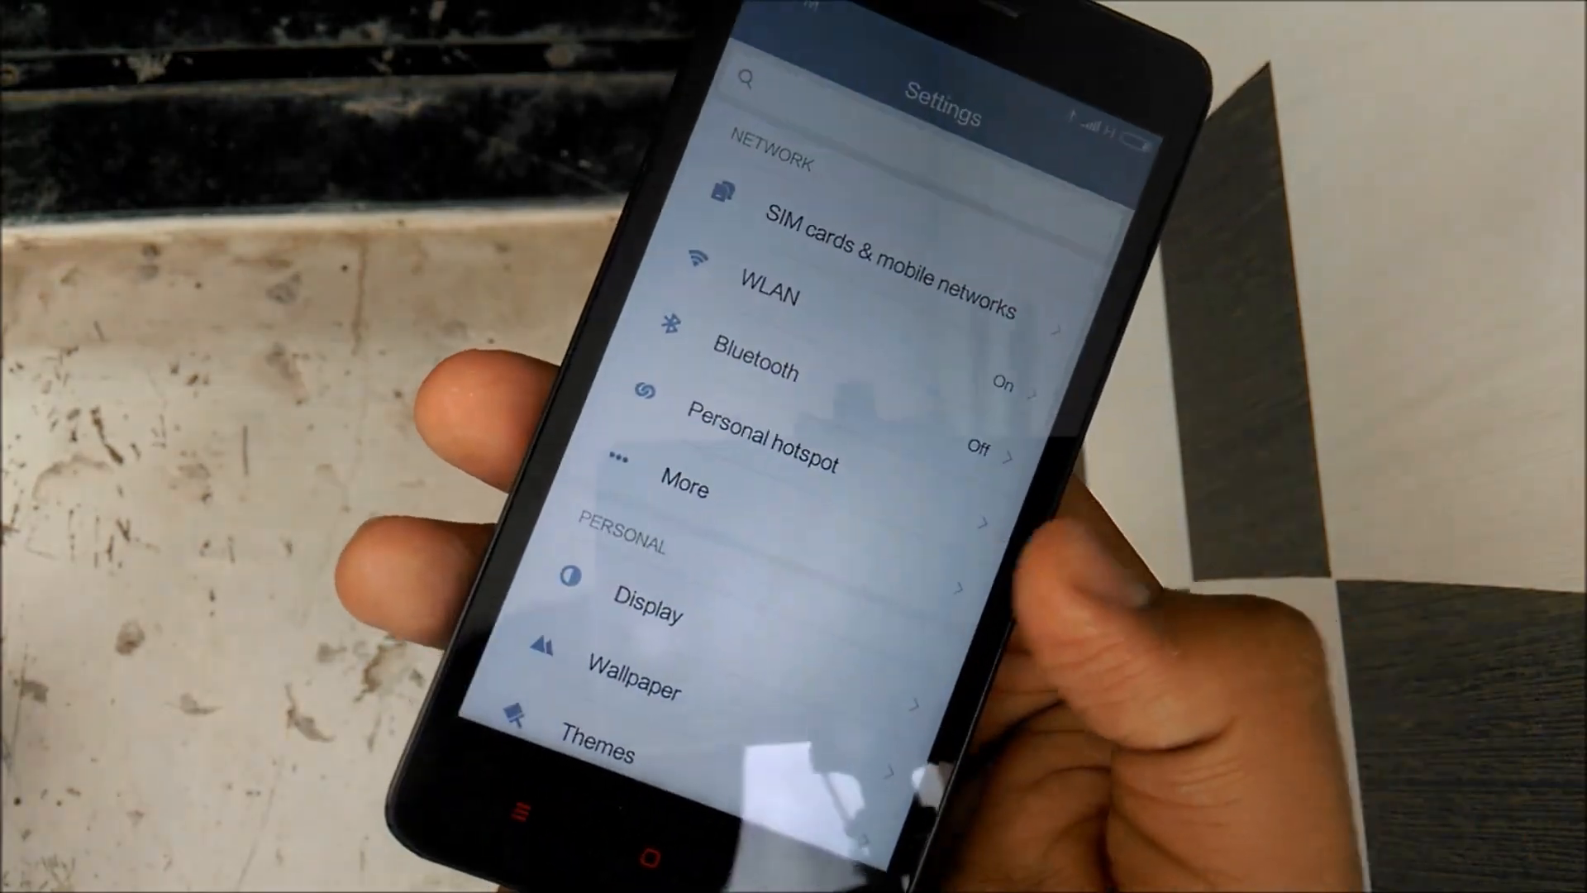
scroll("down", 3)
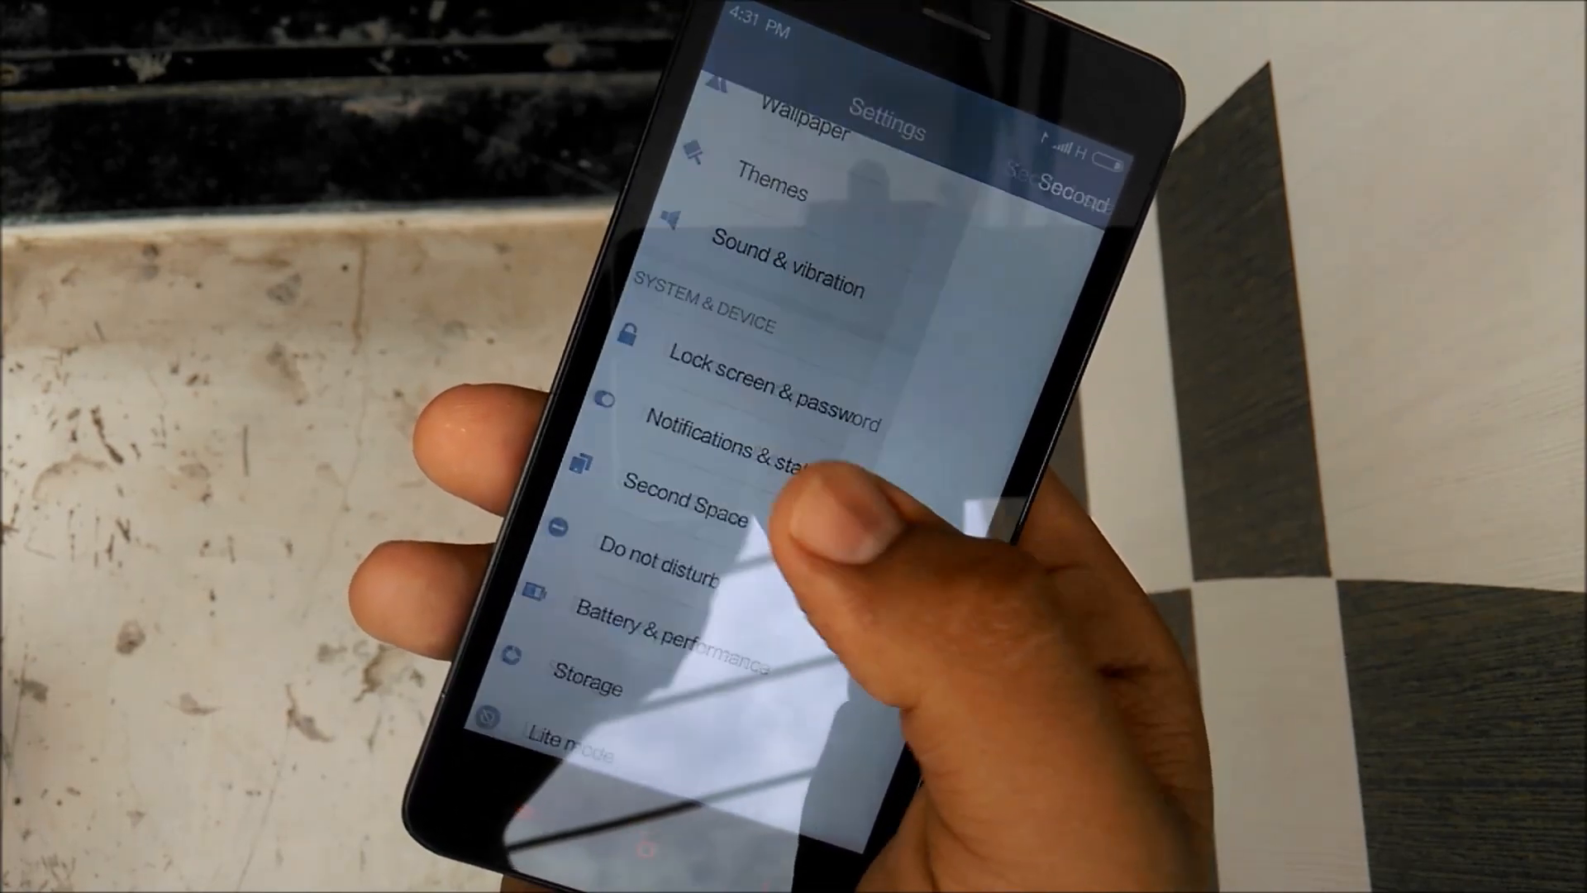
left_click(688, 500)
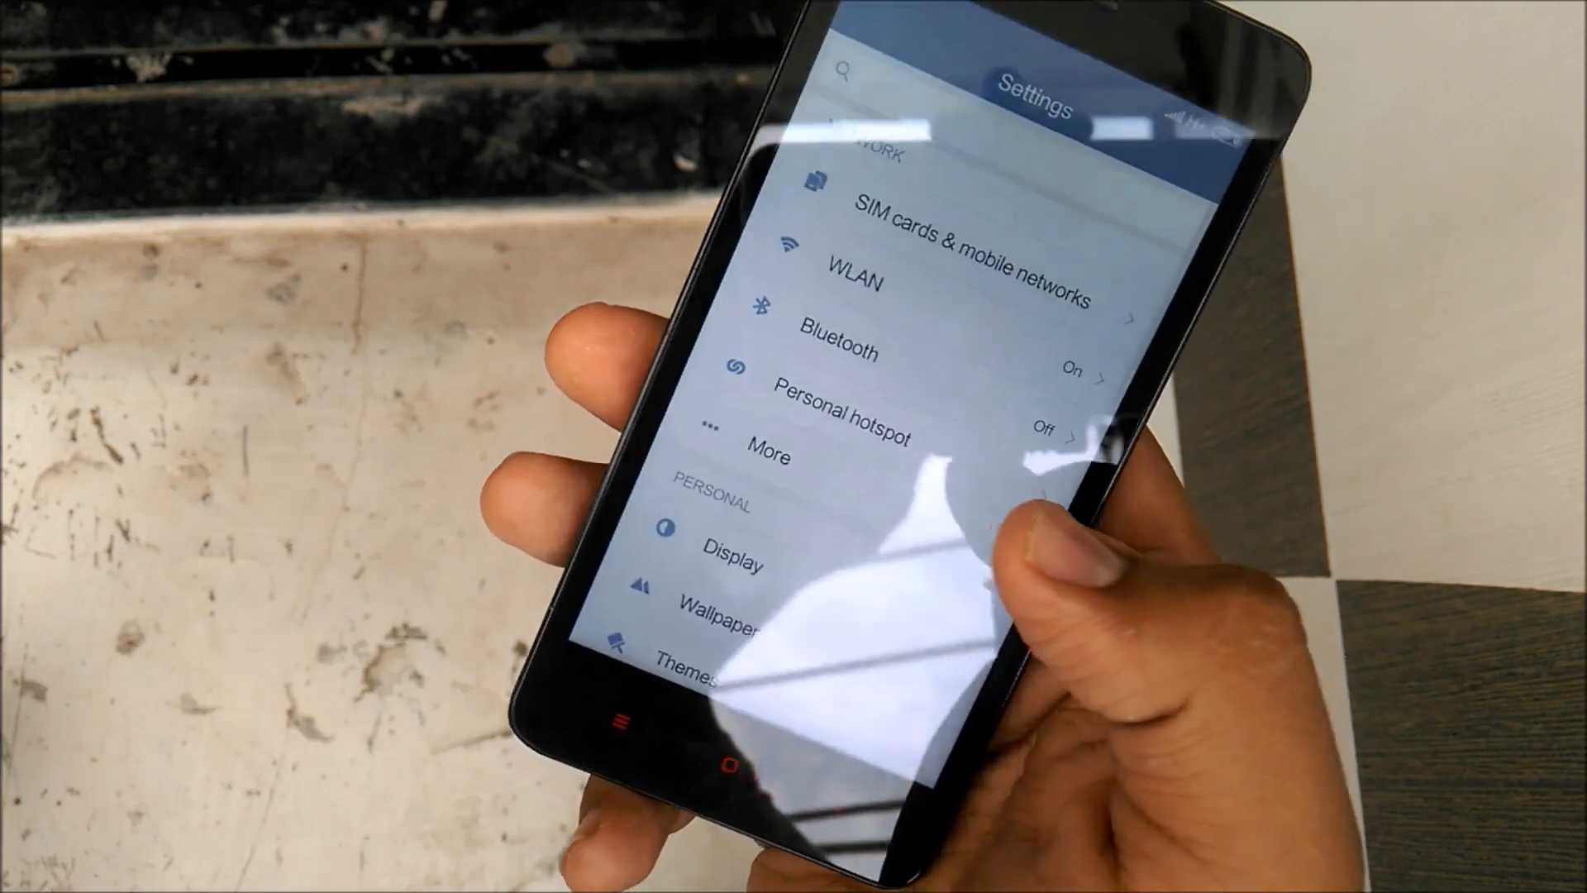
Step: Scroll down the settings list and open a System & device entry like Battery & performance
scroll("down", 3)
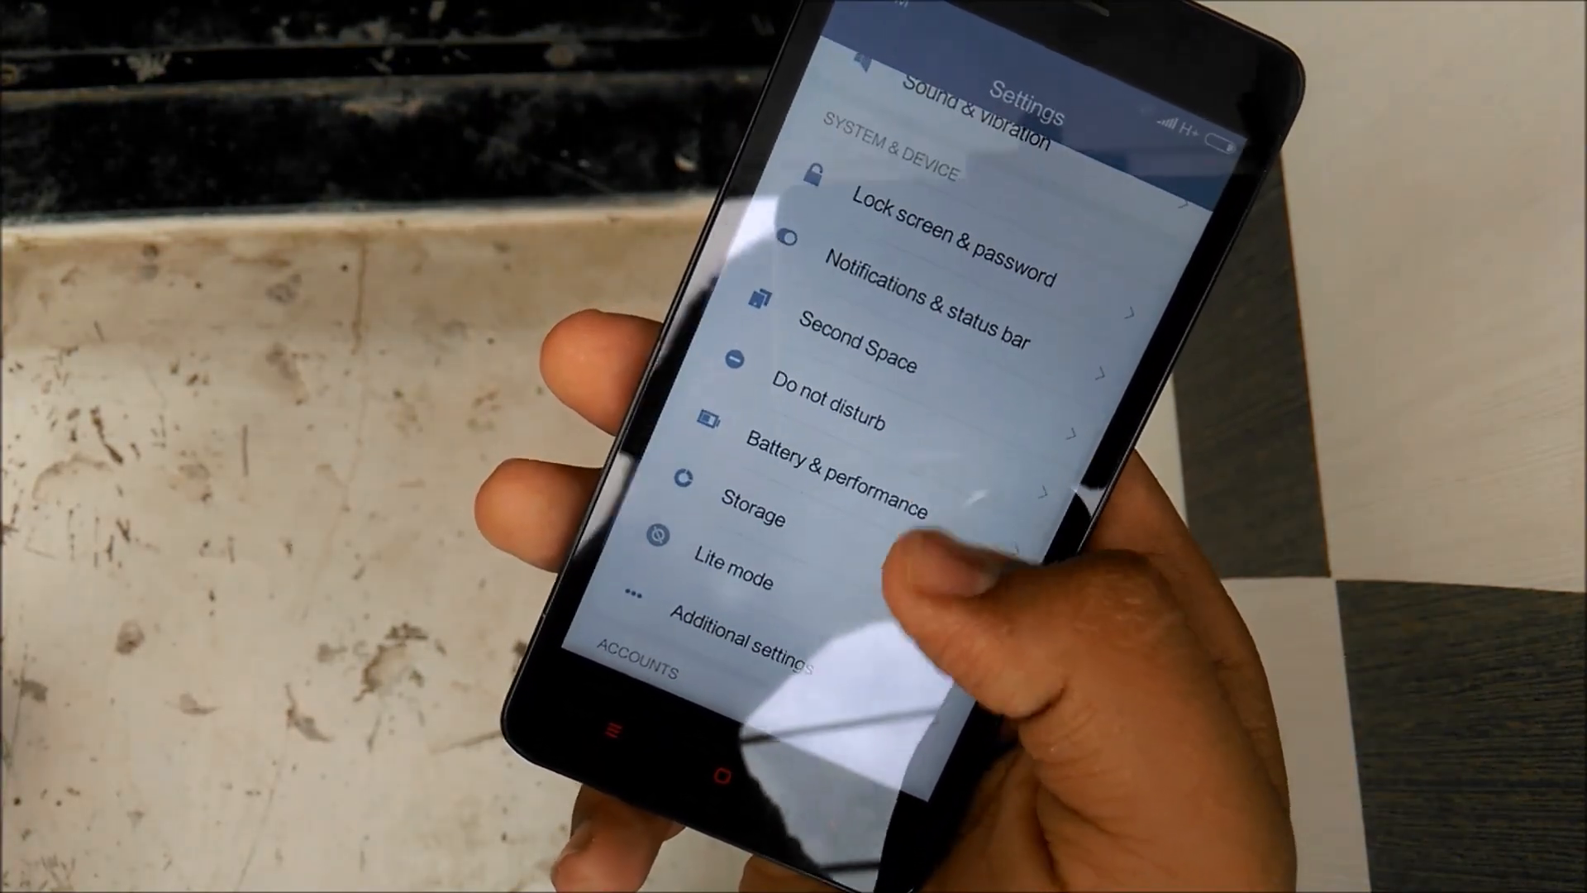
left_click(826, 477)
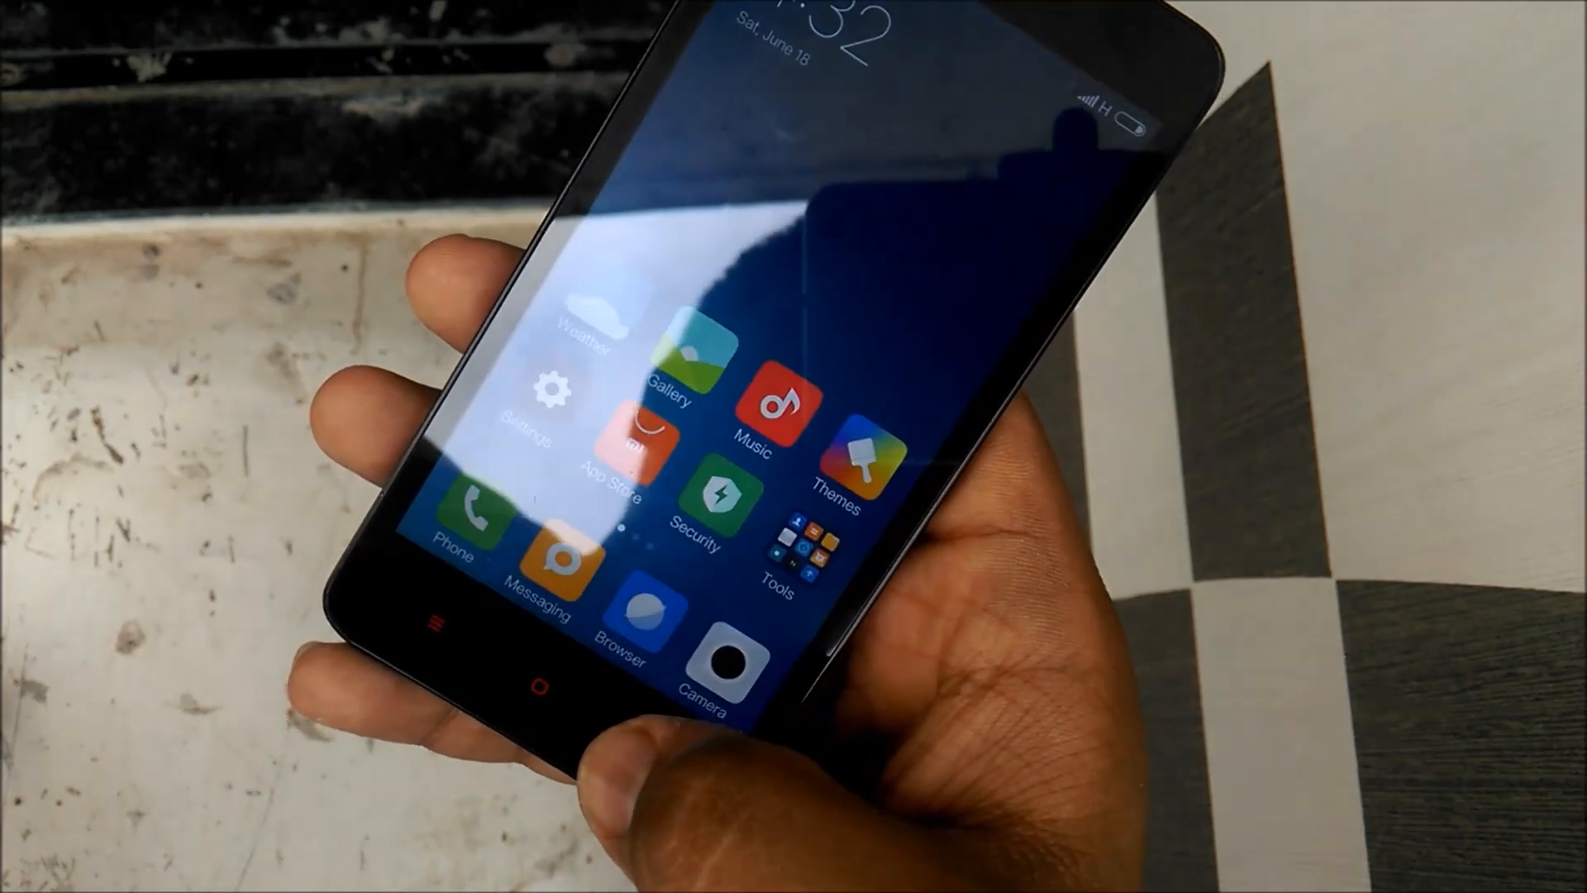
left_click(552, 390)
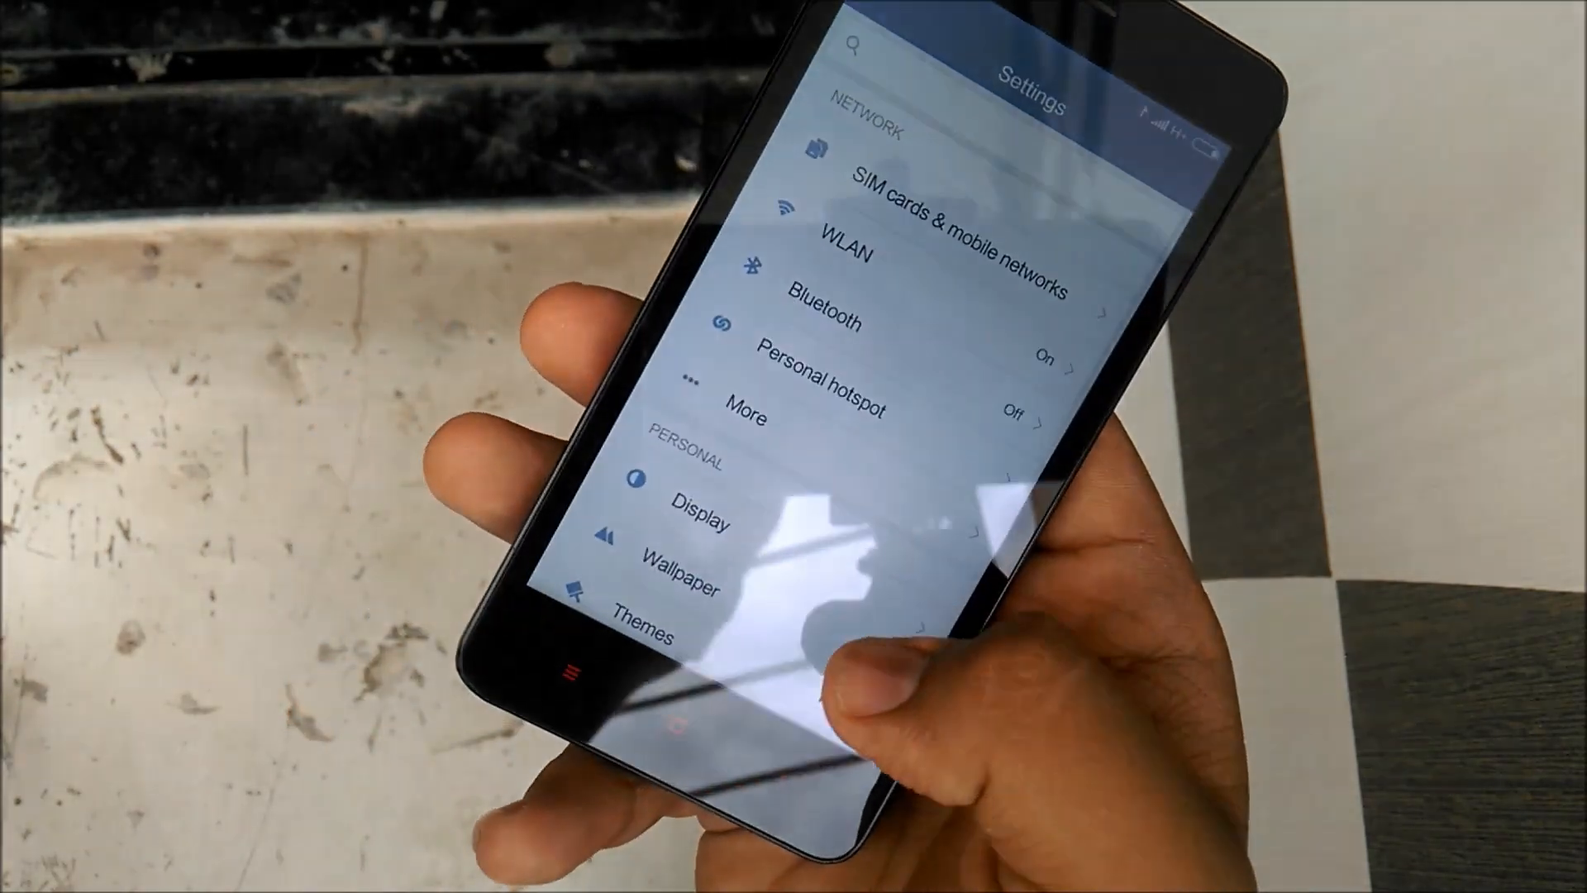
scroll("down", 3)
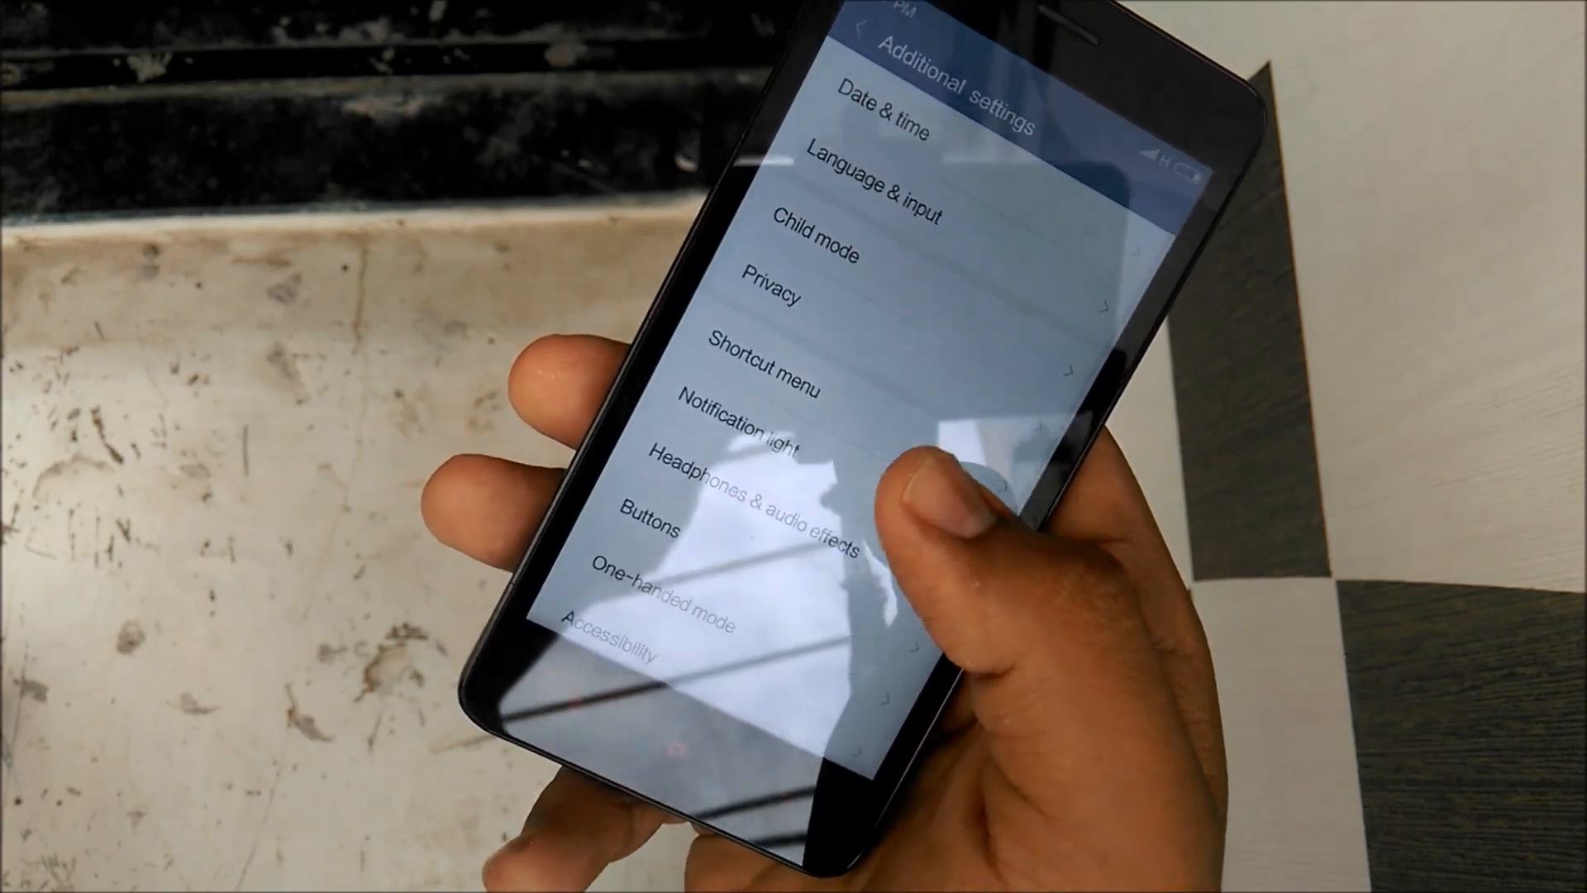
left_click(754, 377)
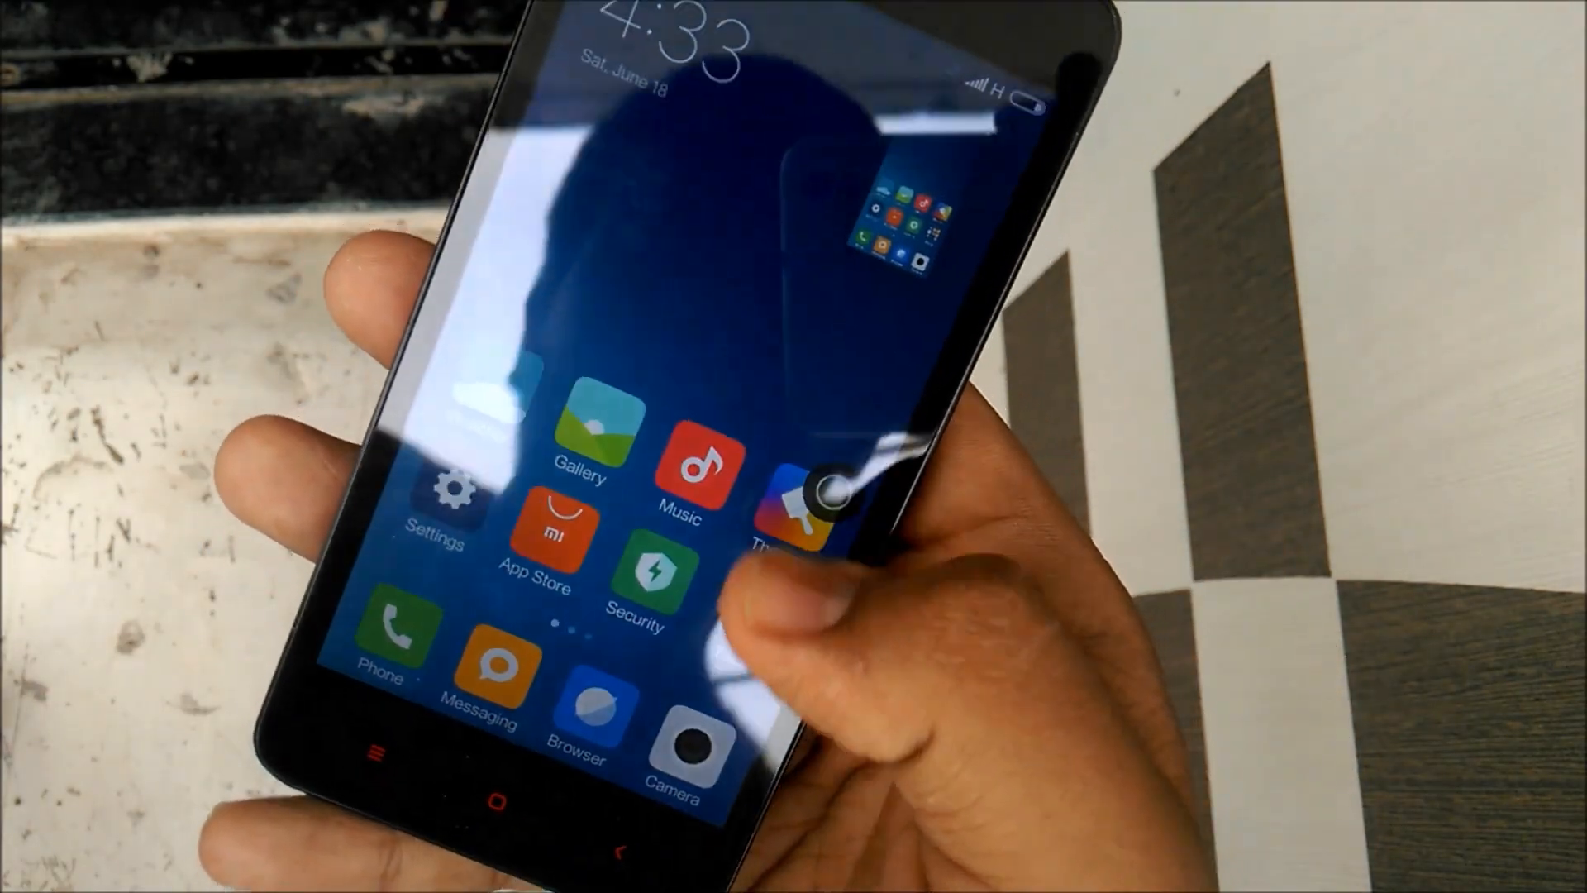
Step: Open Settings, scroll down, and dismiss the terms and conditions prompt
left_click(442, 506)
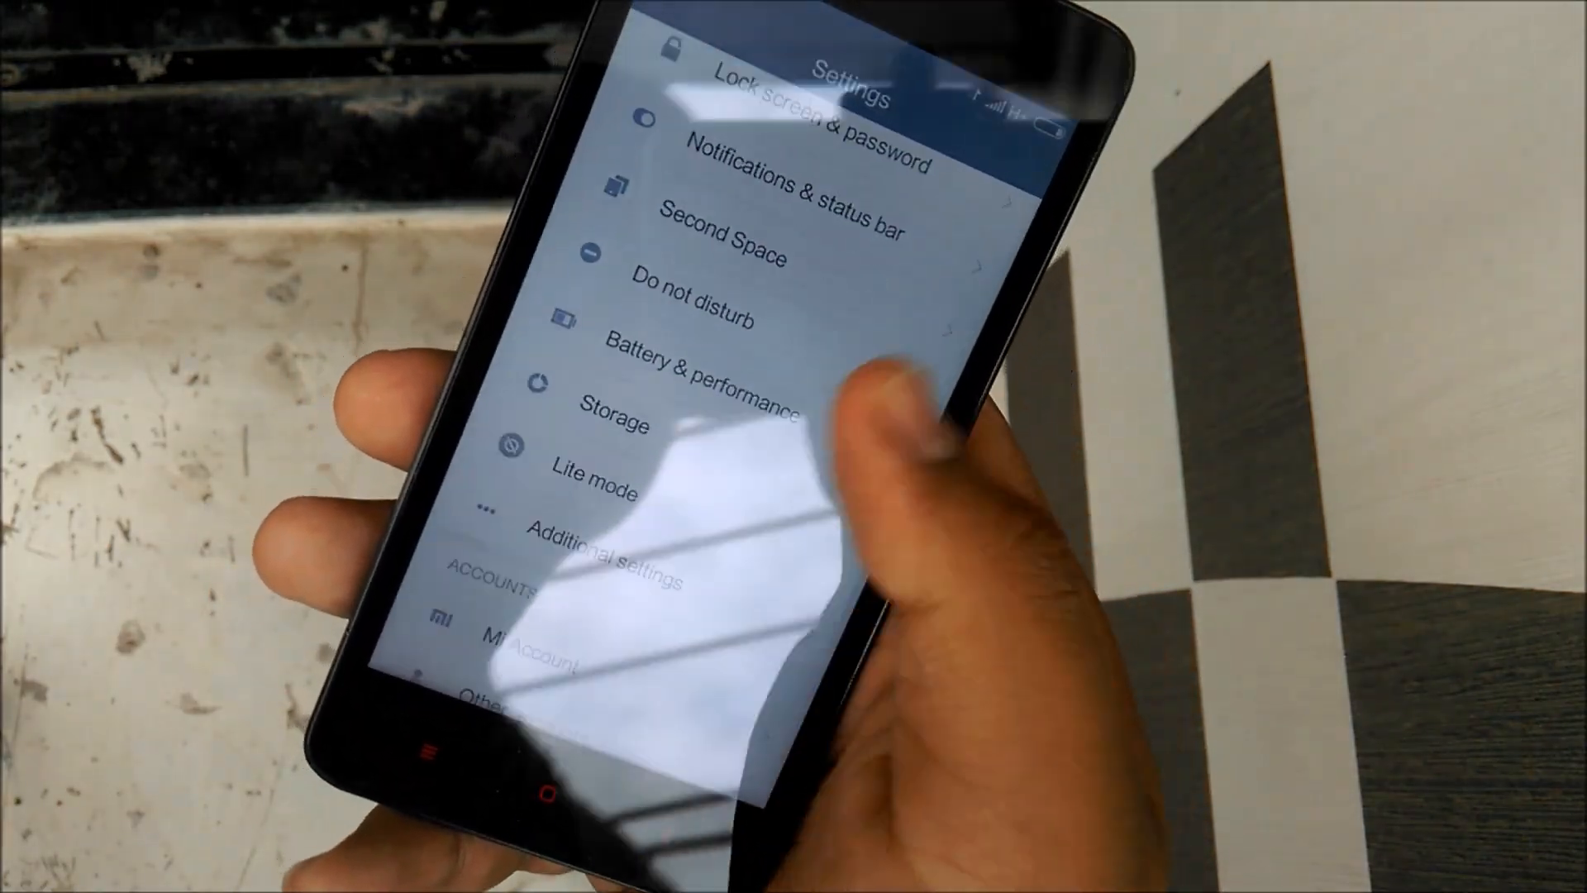
scroll("down", 3)
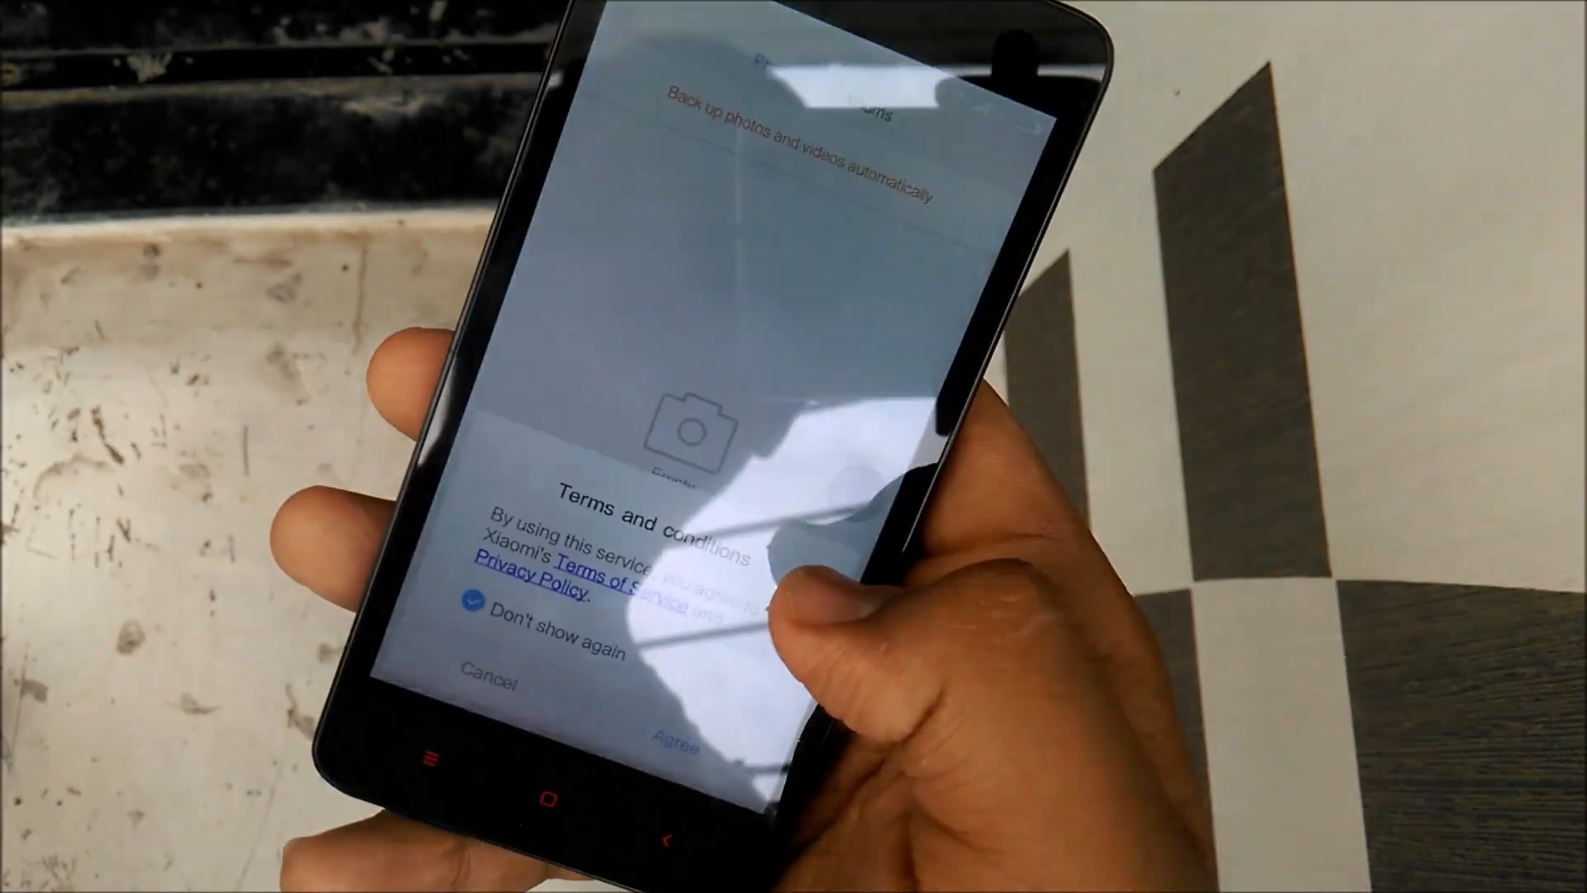
left_click(681, 730)
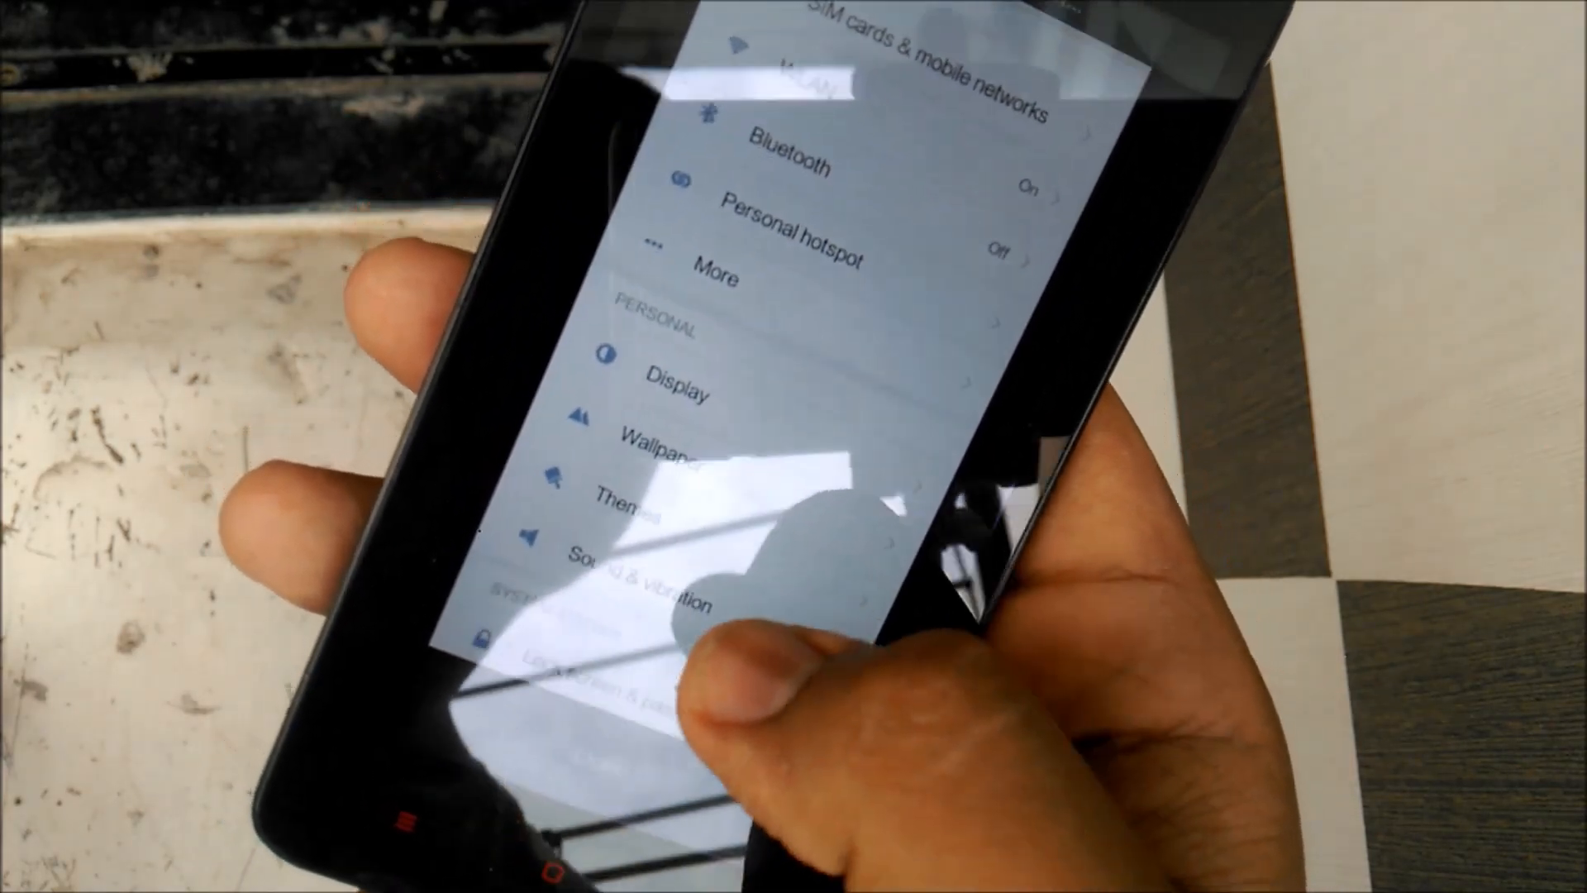
Step: Scroll Settings down to the Device section and capture the screenshot
scroll("down", 3)
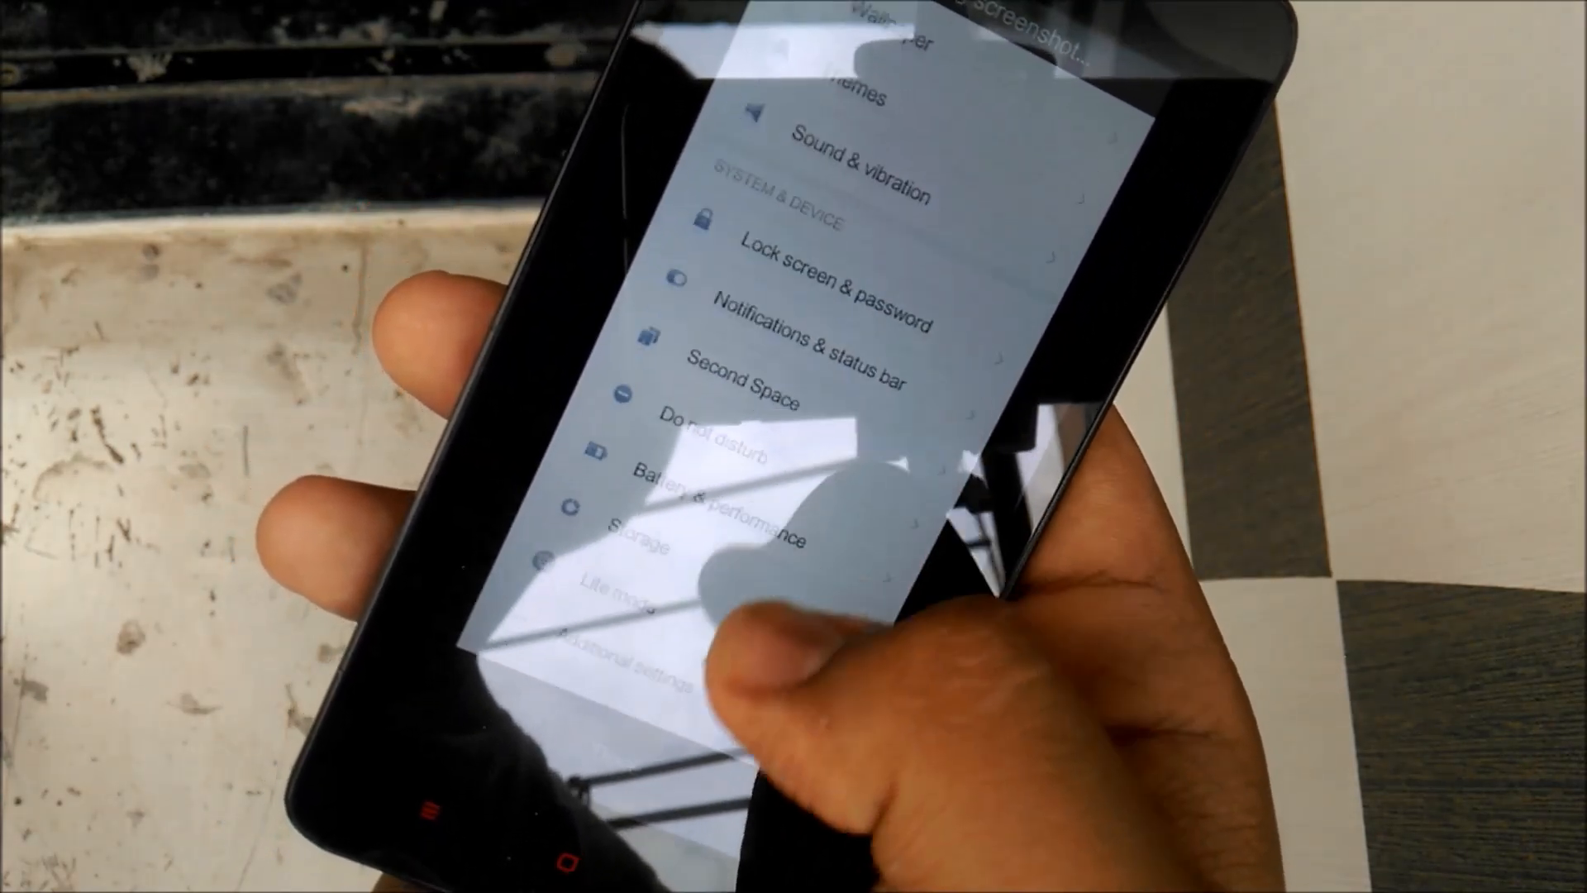
scroll("down", 3)
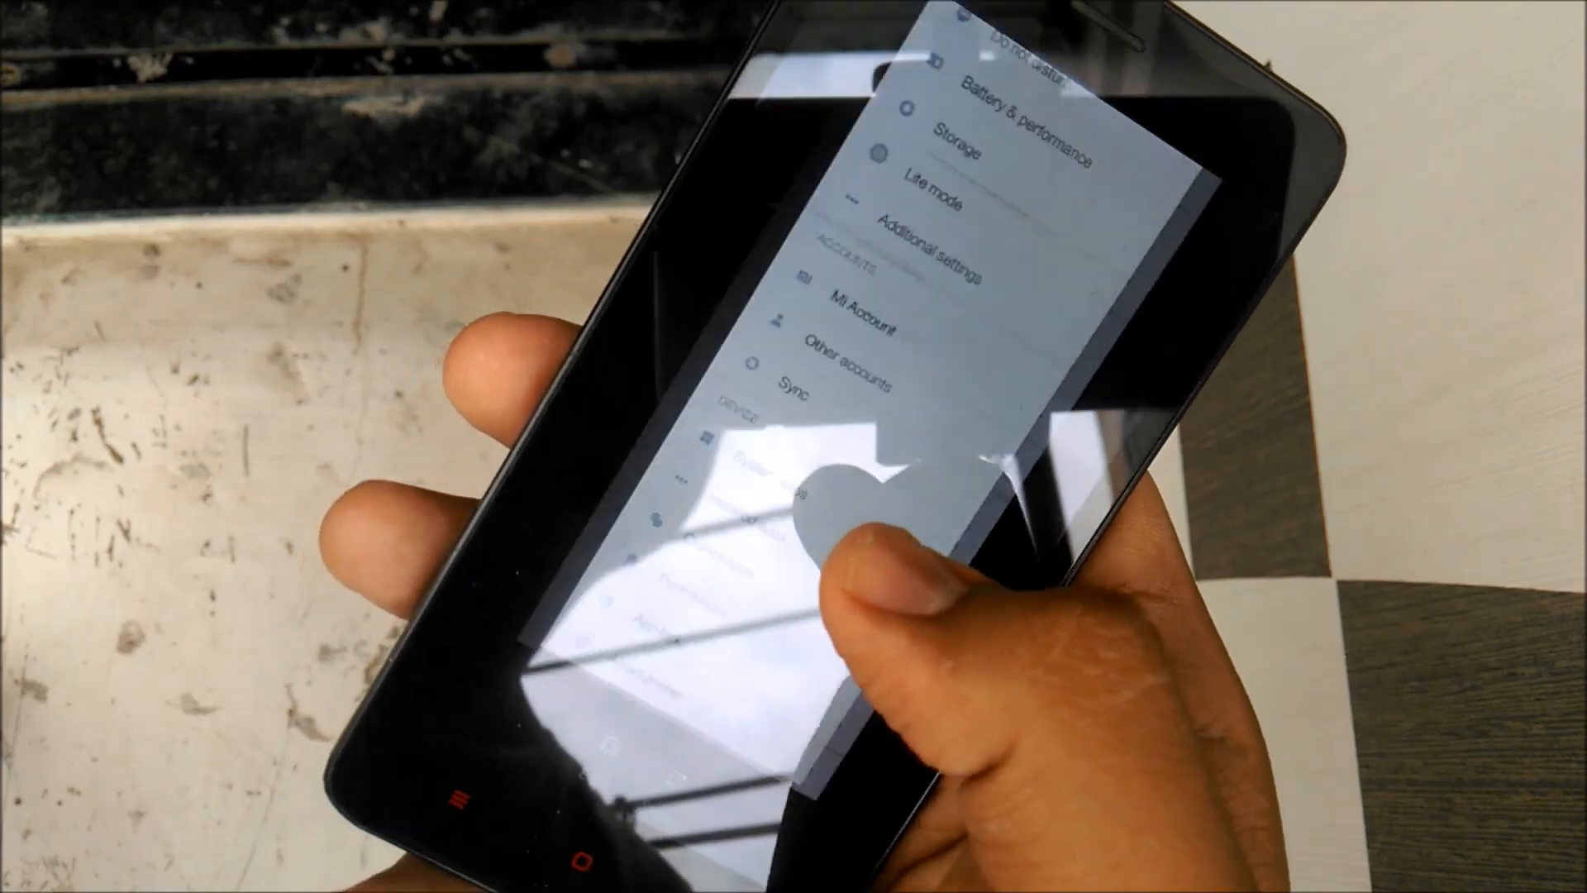
scroll("down", 3)
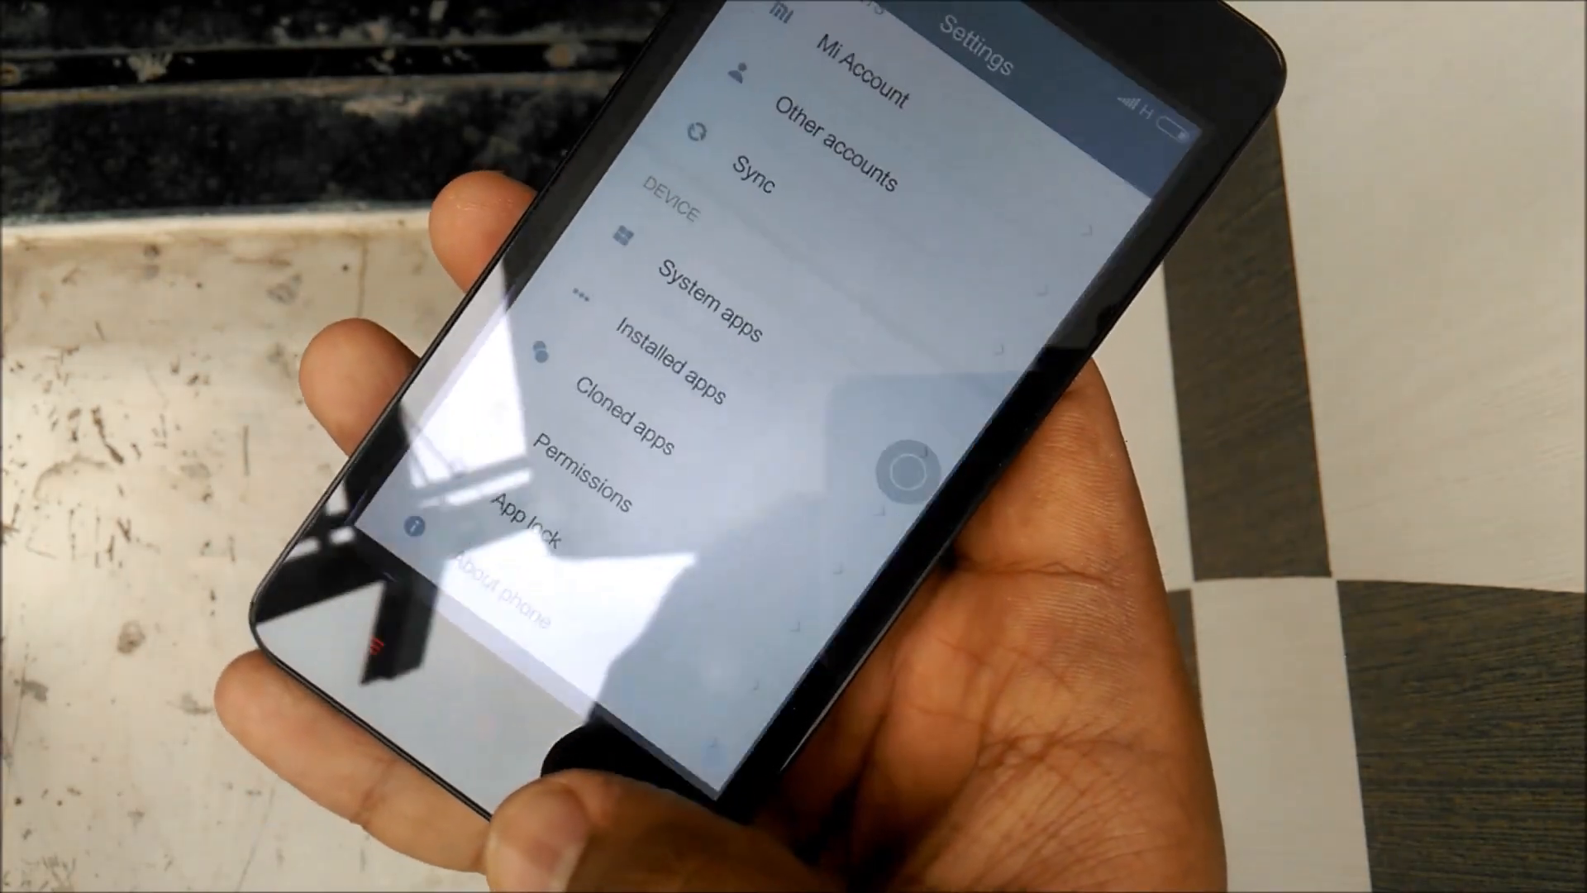
key("Home")
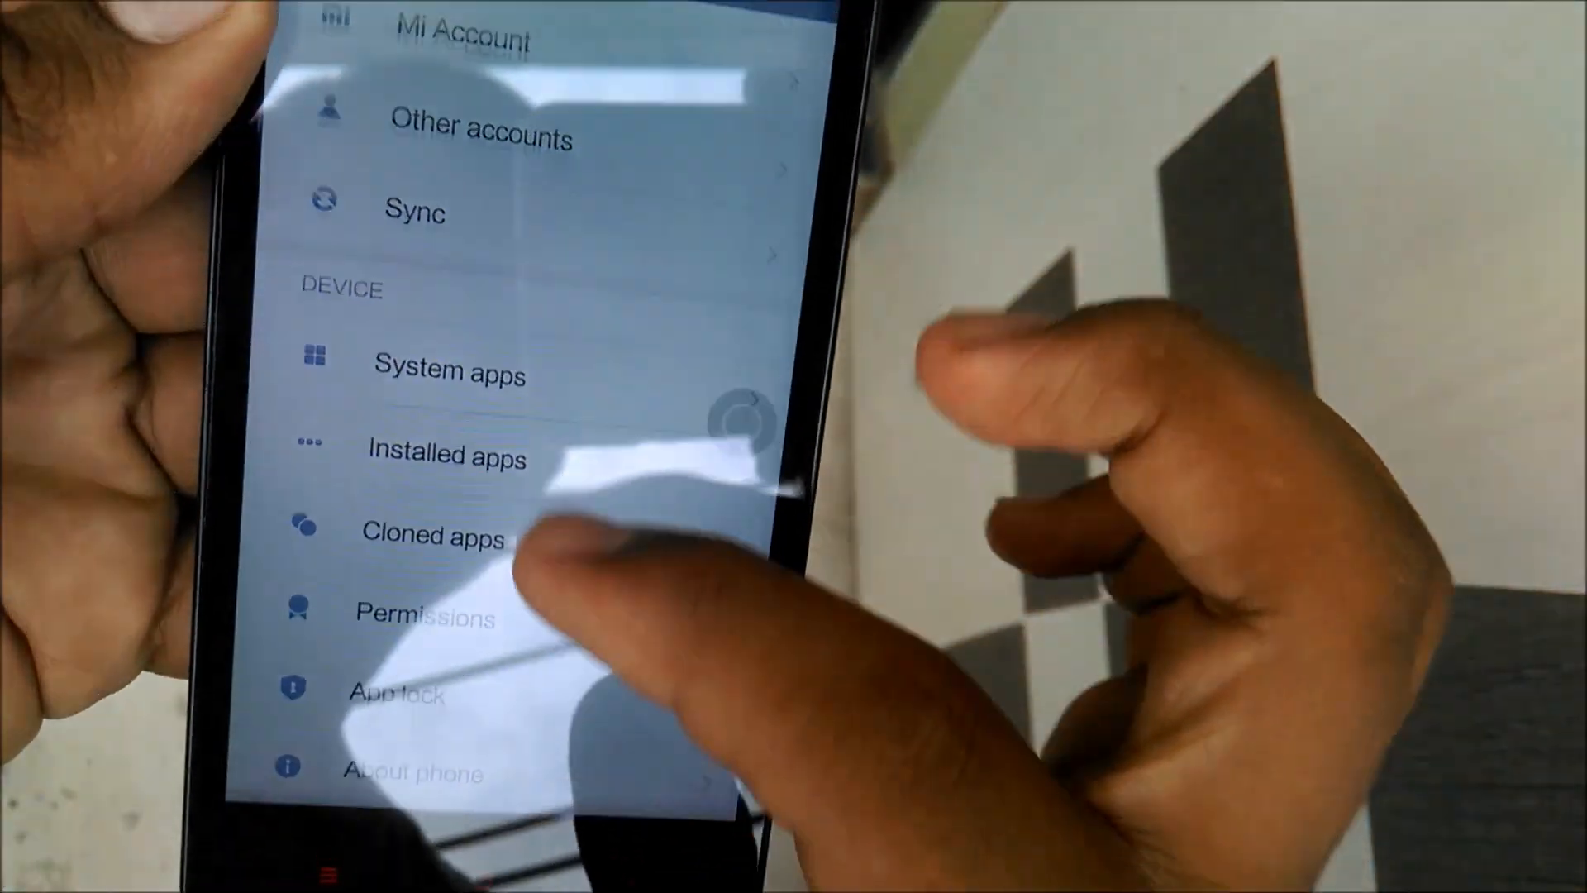
Step: Scroll through Additional settings and view Battery & performance
scroll("down", 3)
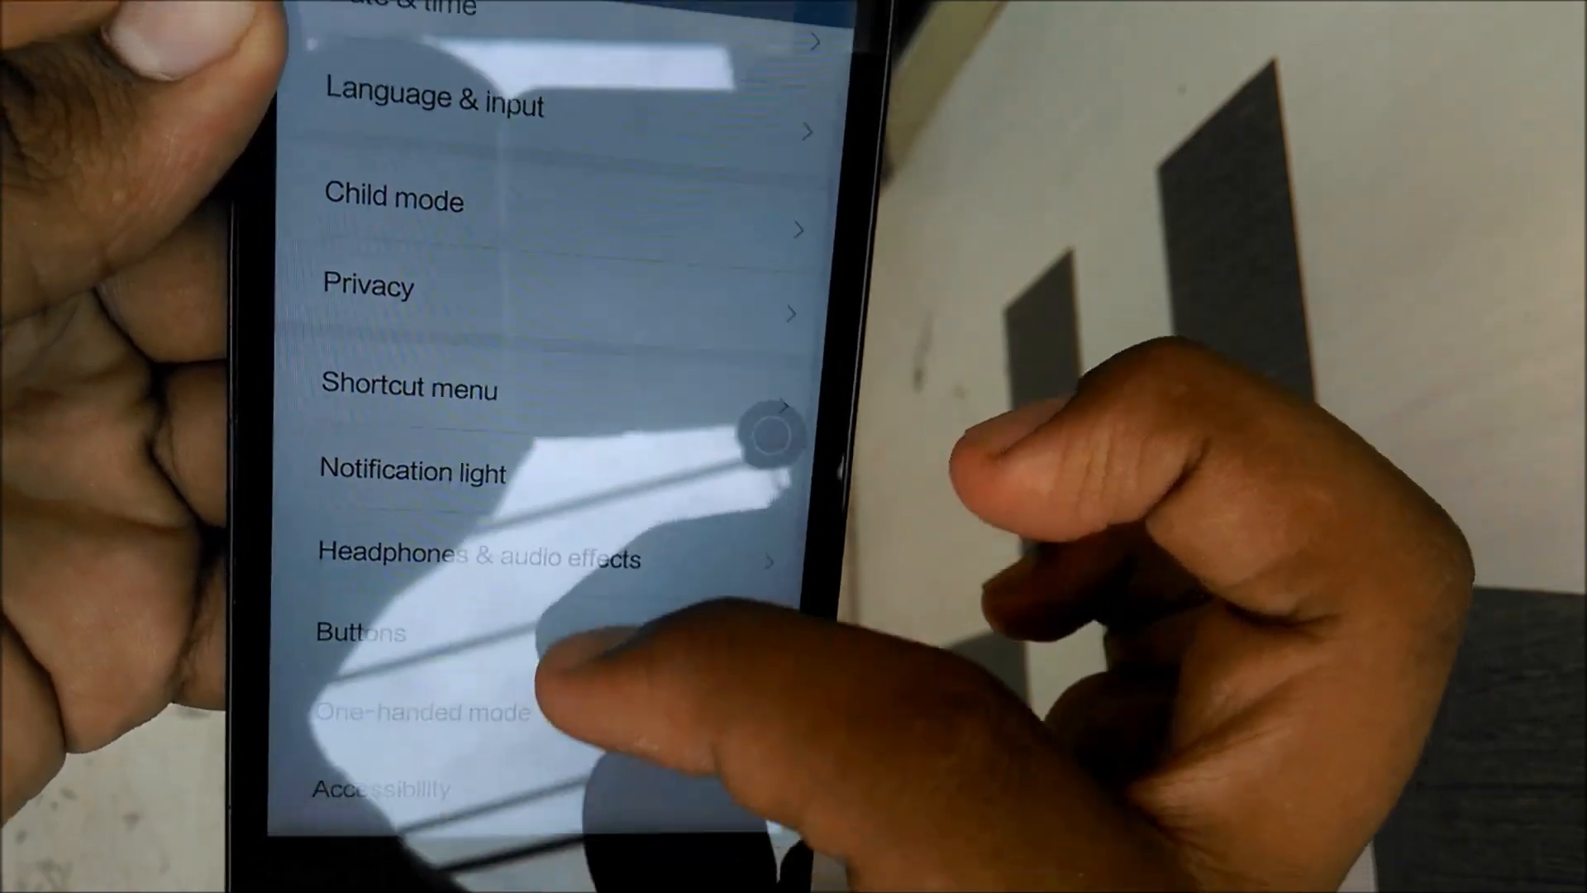
scroll("down", 3)
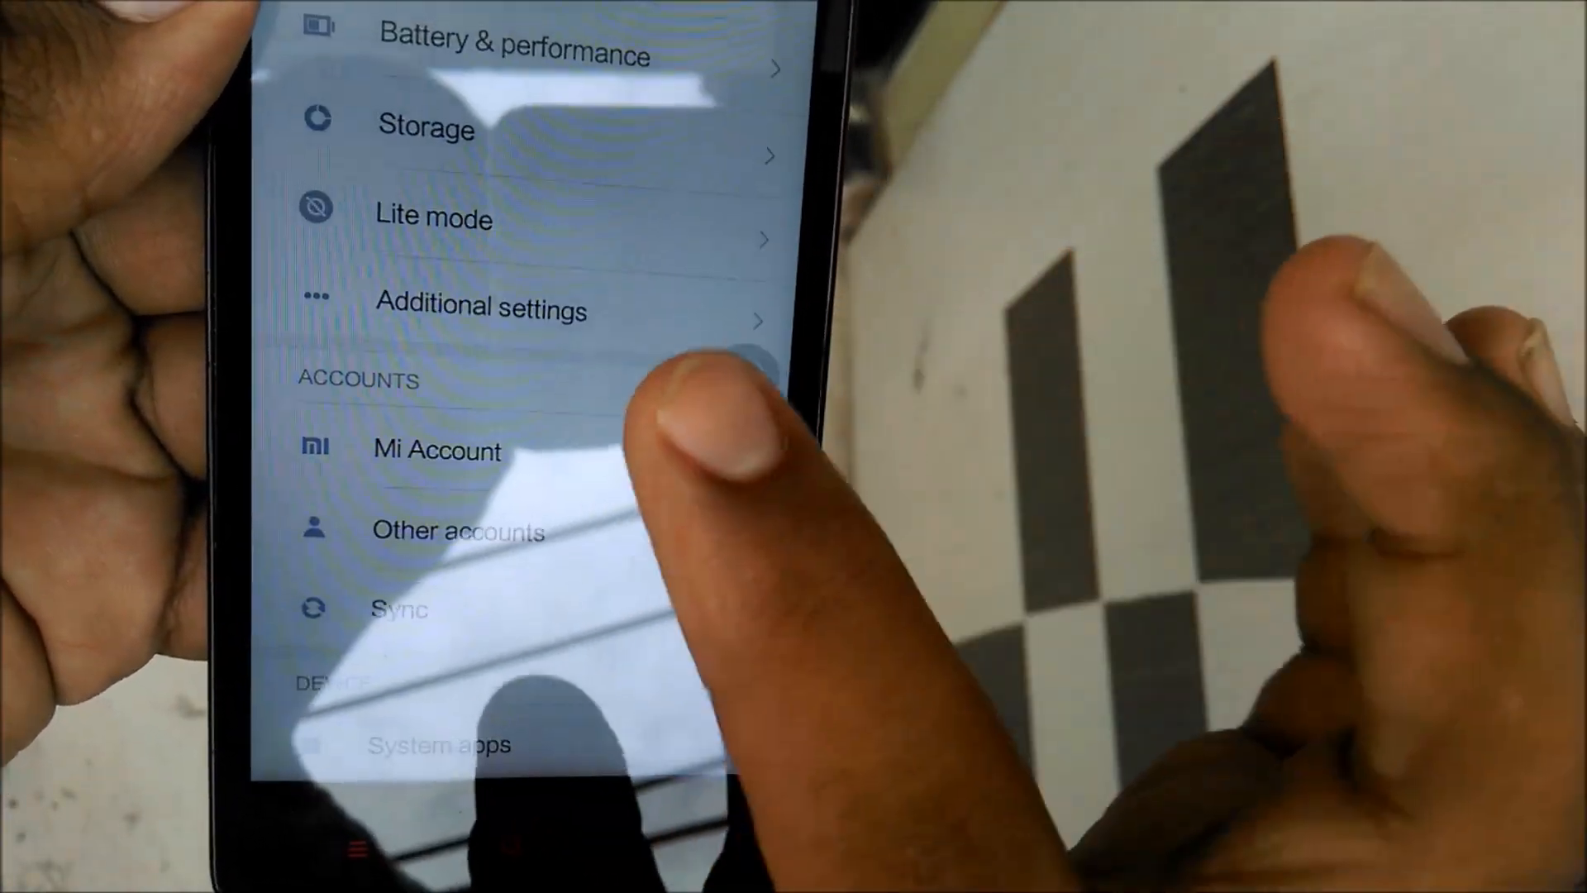
left_click(511, 55)
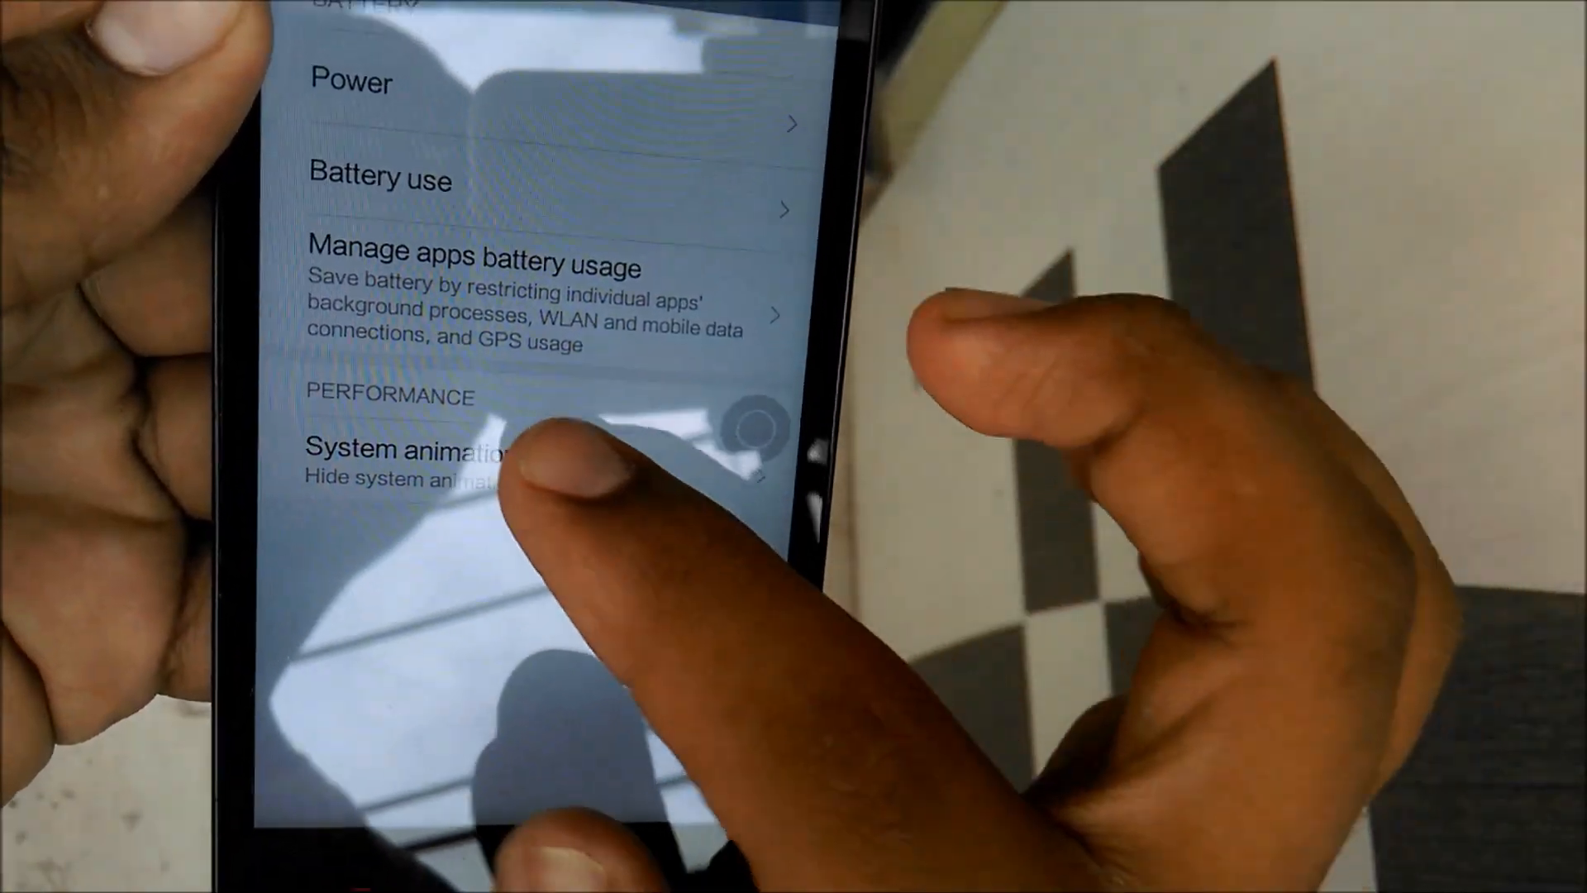
left_click(424, 450)
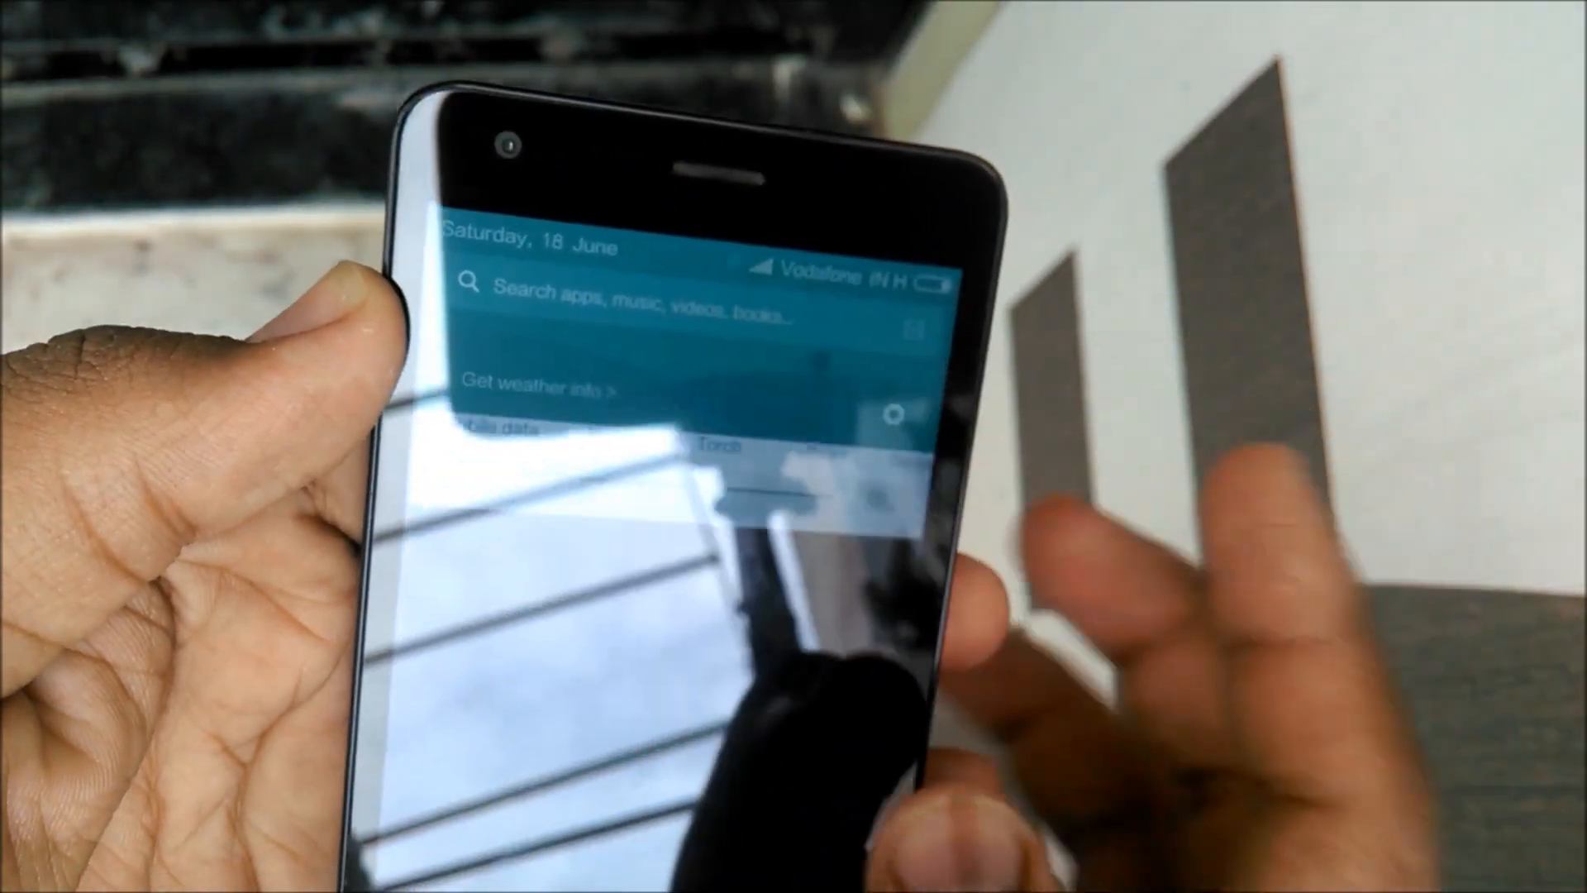
Step: Search for apps from the shade's search bar by typing 'fa'
left_click(658, 308)
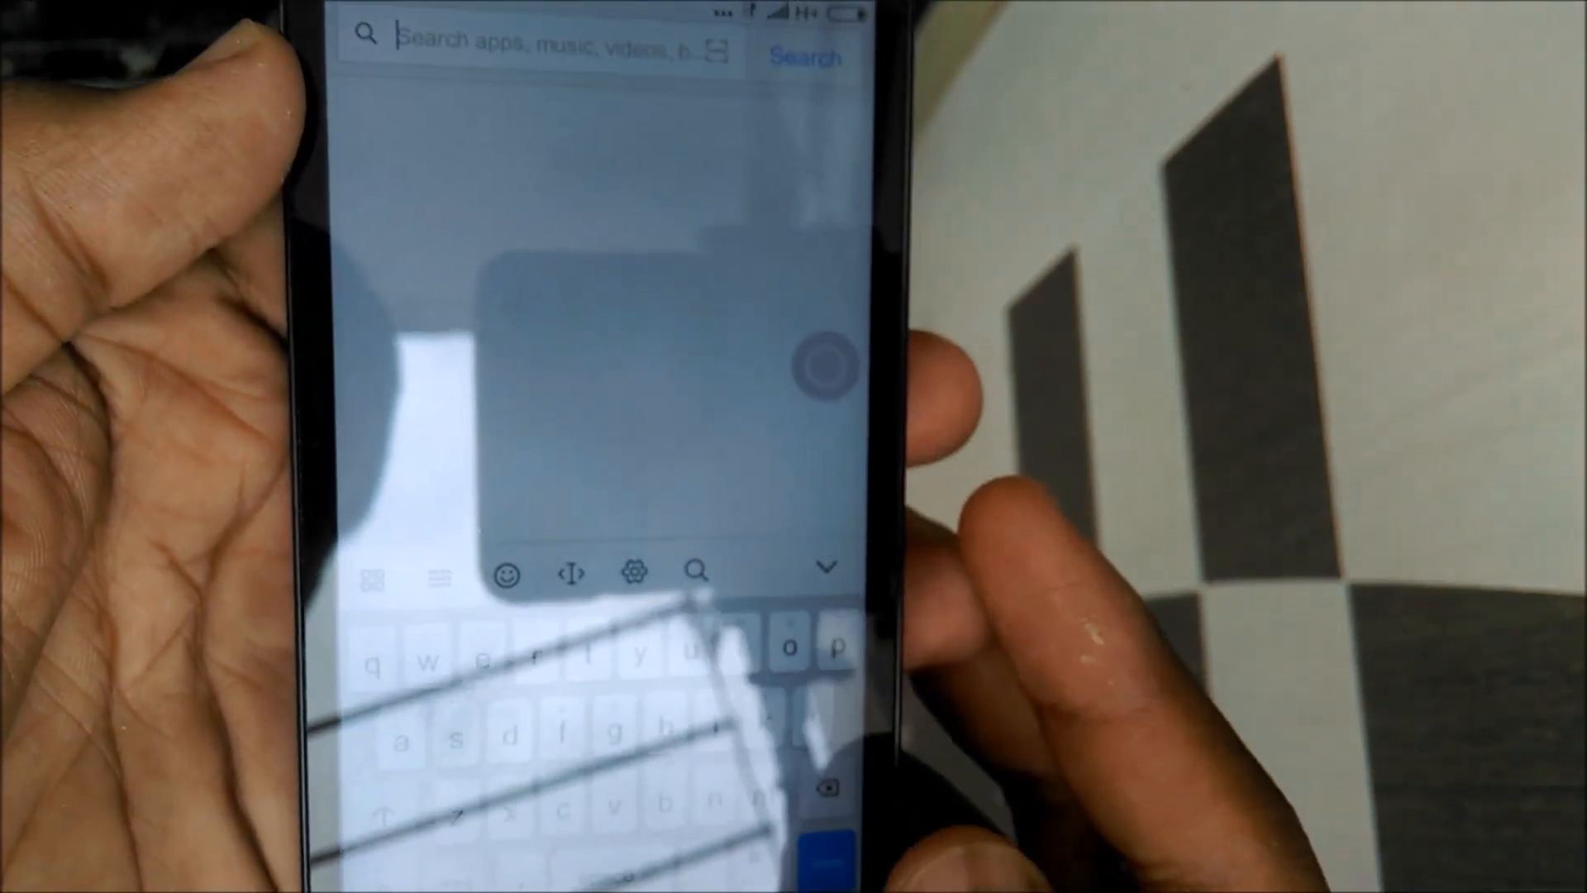
type("fa")
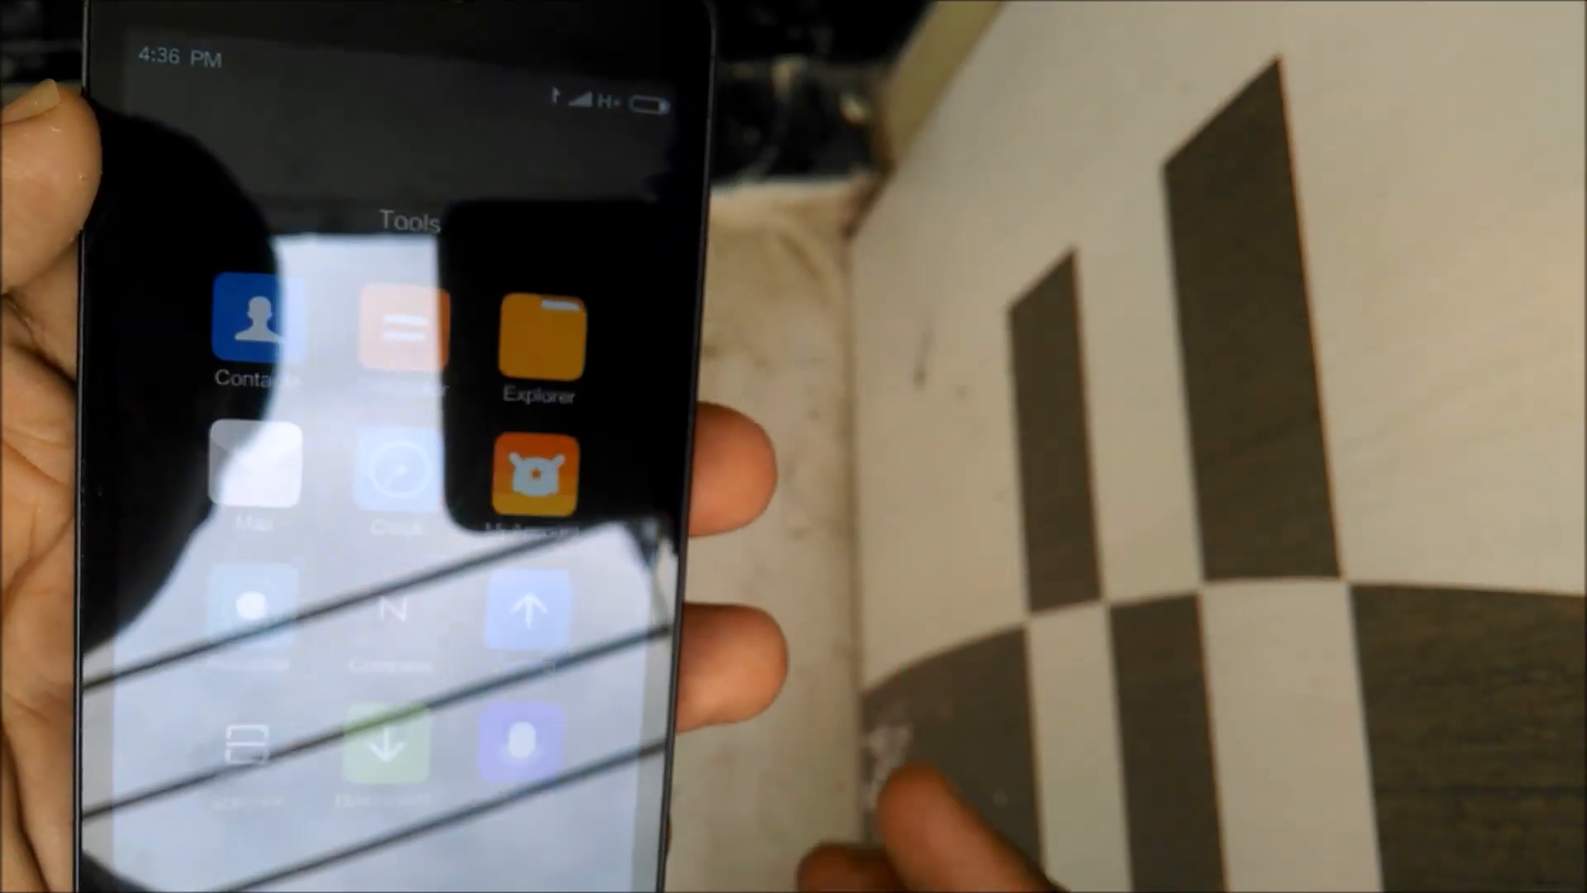
Step: Launch WhatsApp and answer its Google security check prompt
left_click(540, 339)
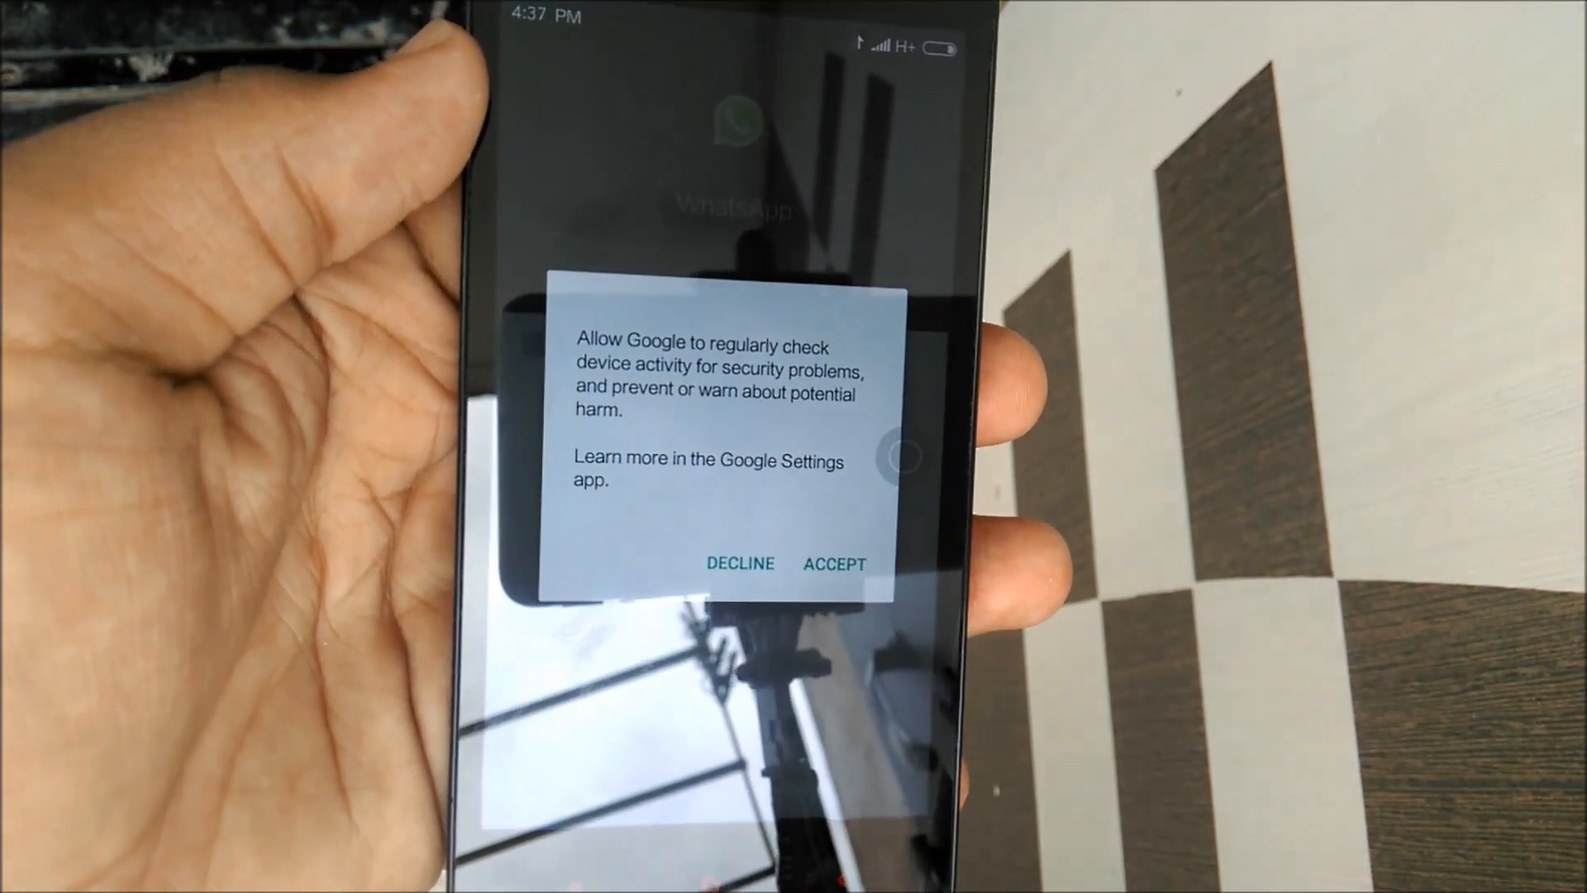
left_click(835, 564)
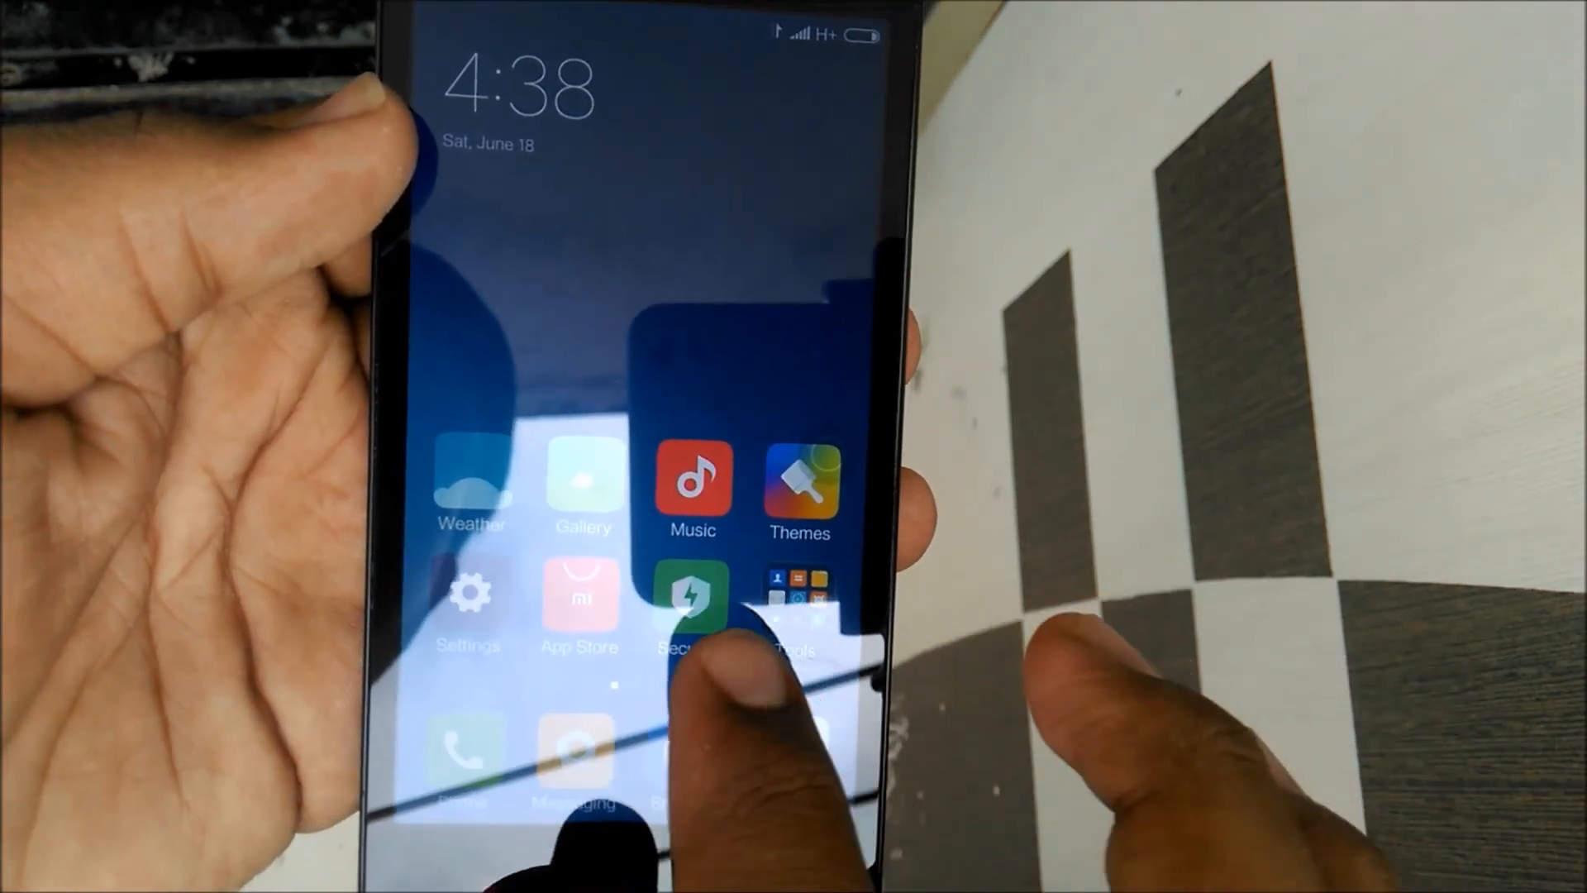
Step: Check in Settings > Cloned apps that Facebook's clone toggle is on
left_click(468, 597)
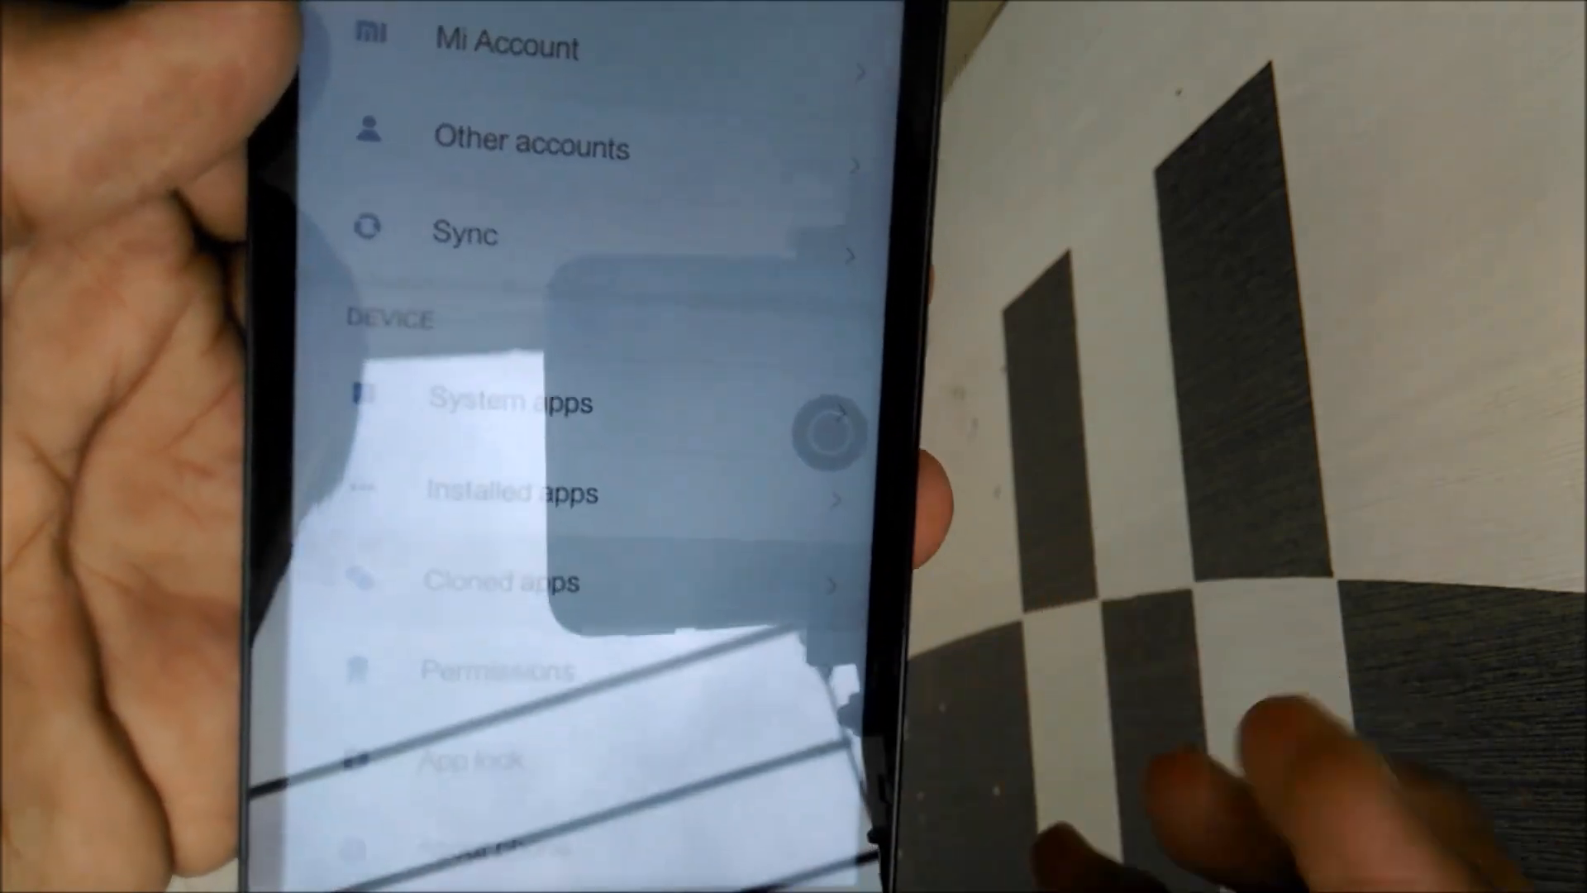
left_click(504, 581)
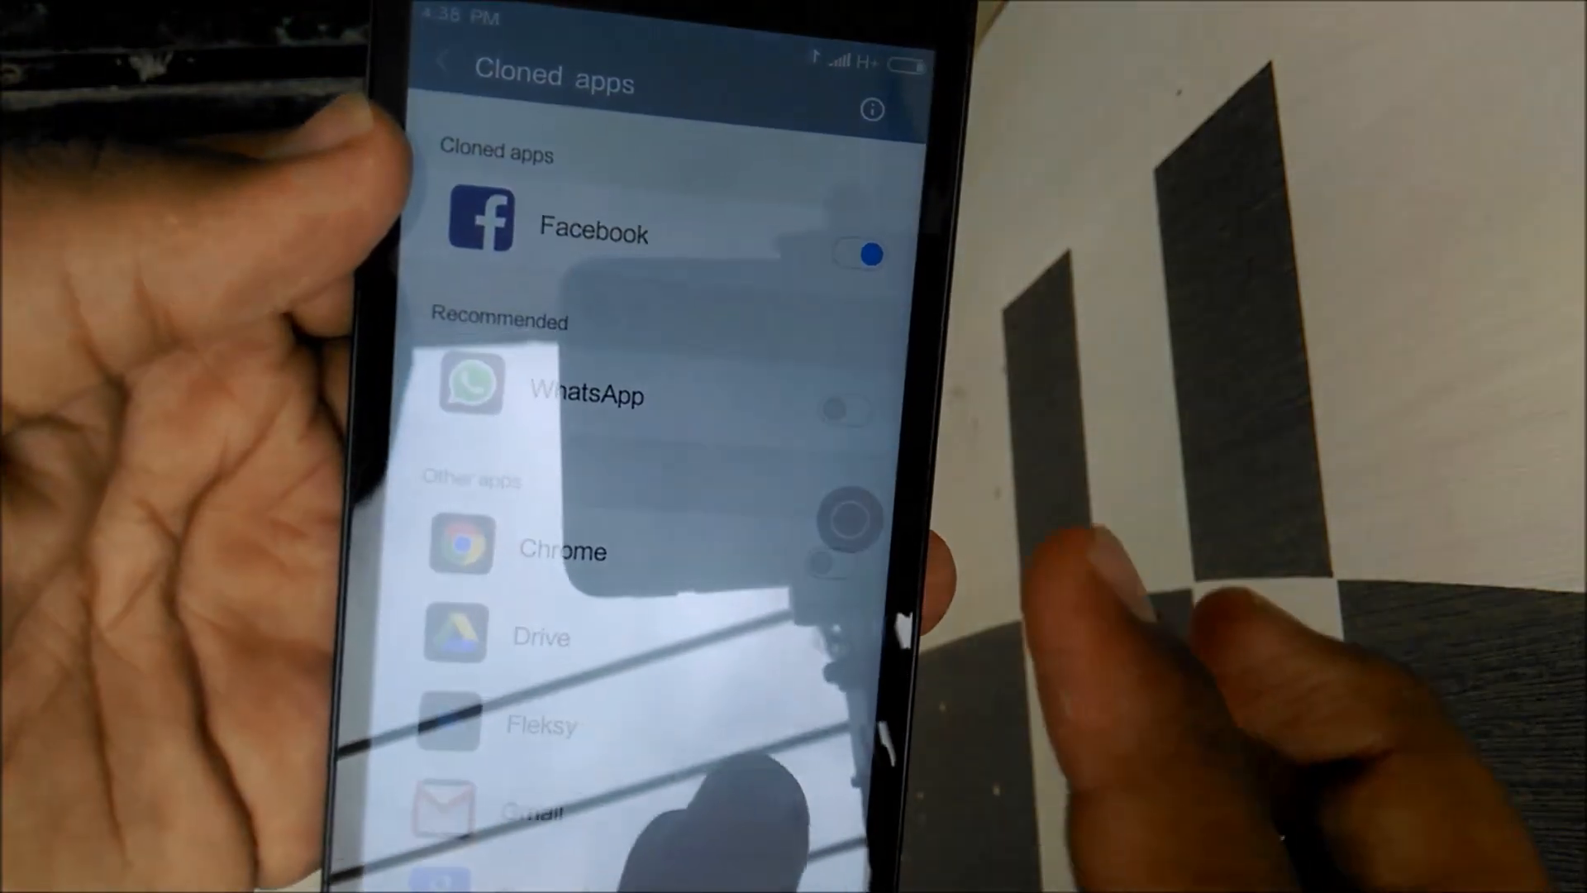
left_click(849, 404)
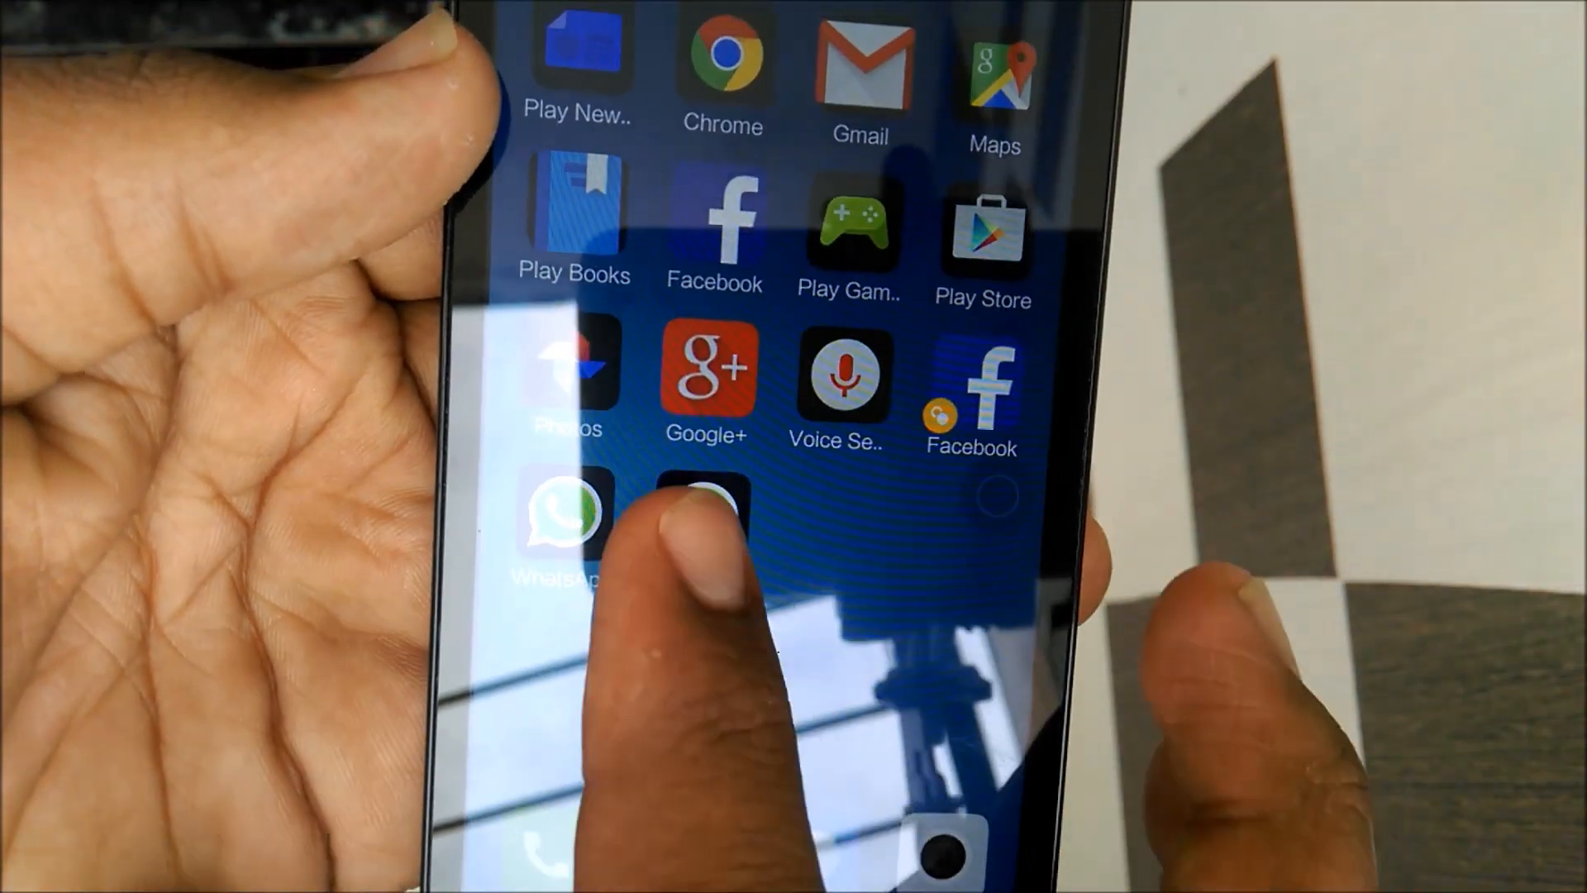
Step: Open Settings from the home screen, showing Second Space, Storage and Lite mode
left_click(564, 516)
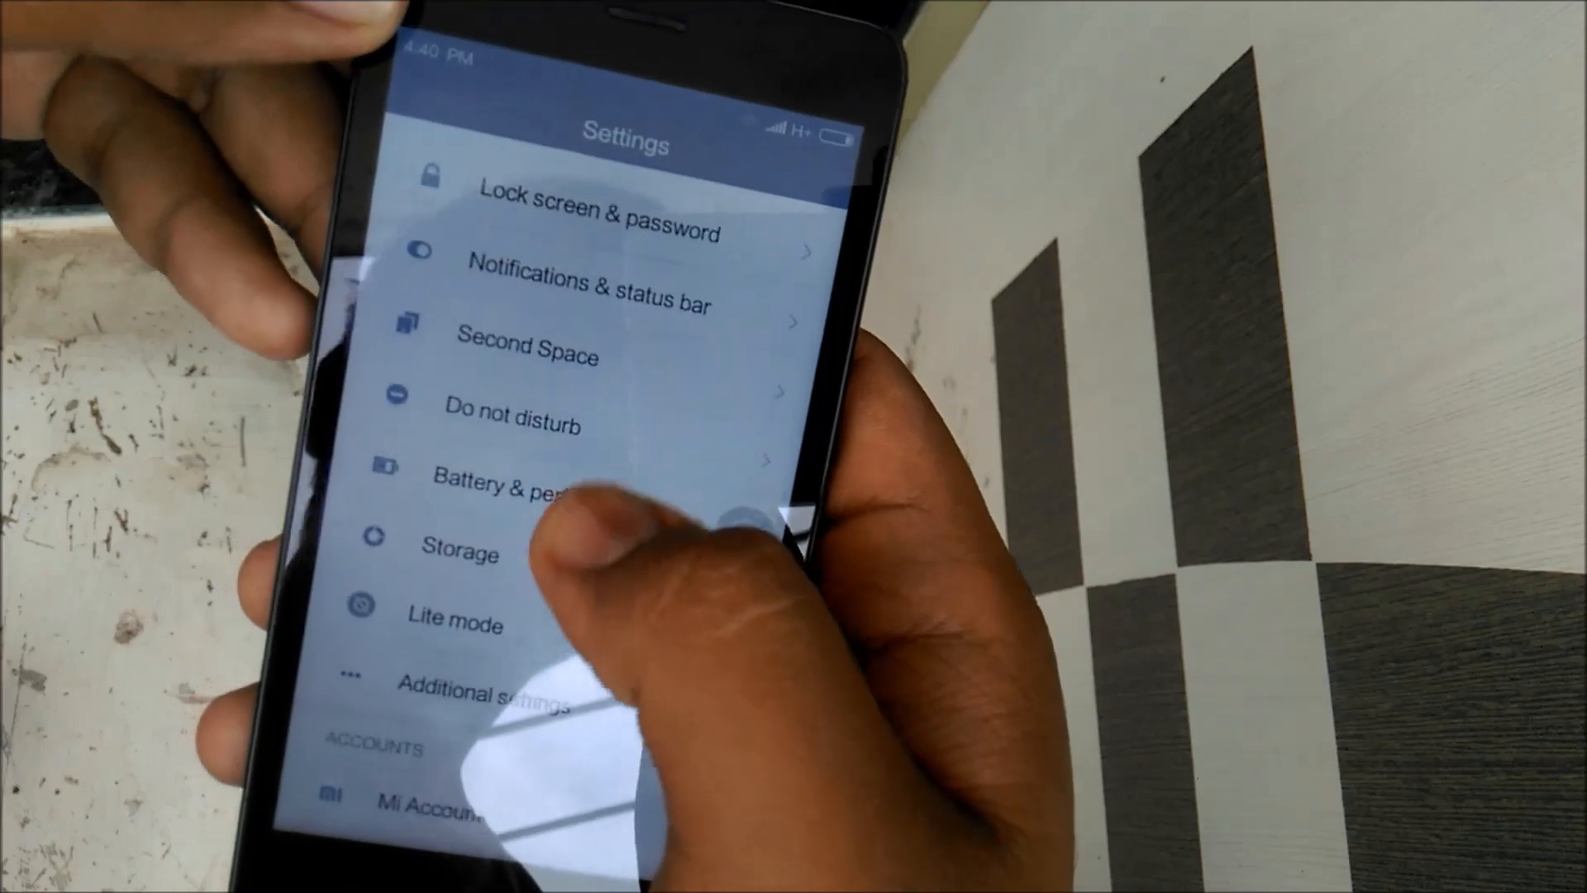
Step: Show the Battery indicator options (Graphical, Percentage, Top bar) under Notifications & status bar
left_click(506, 484)
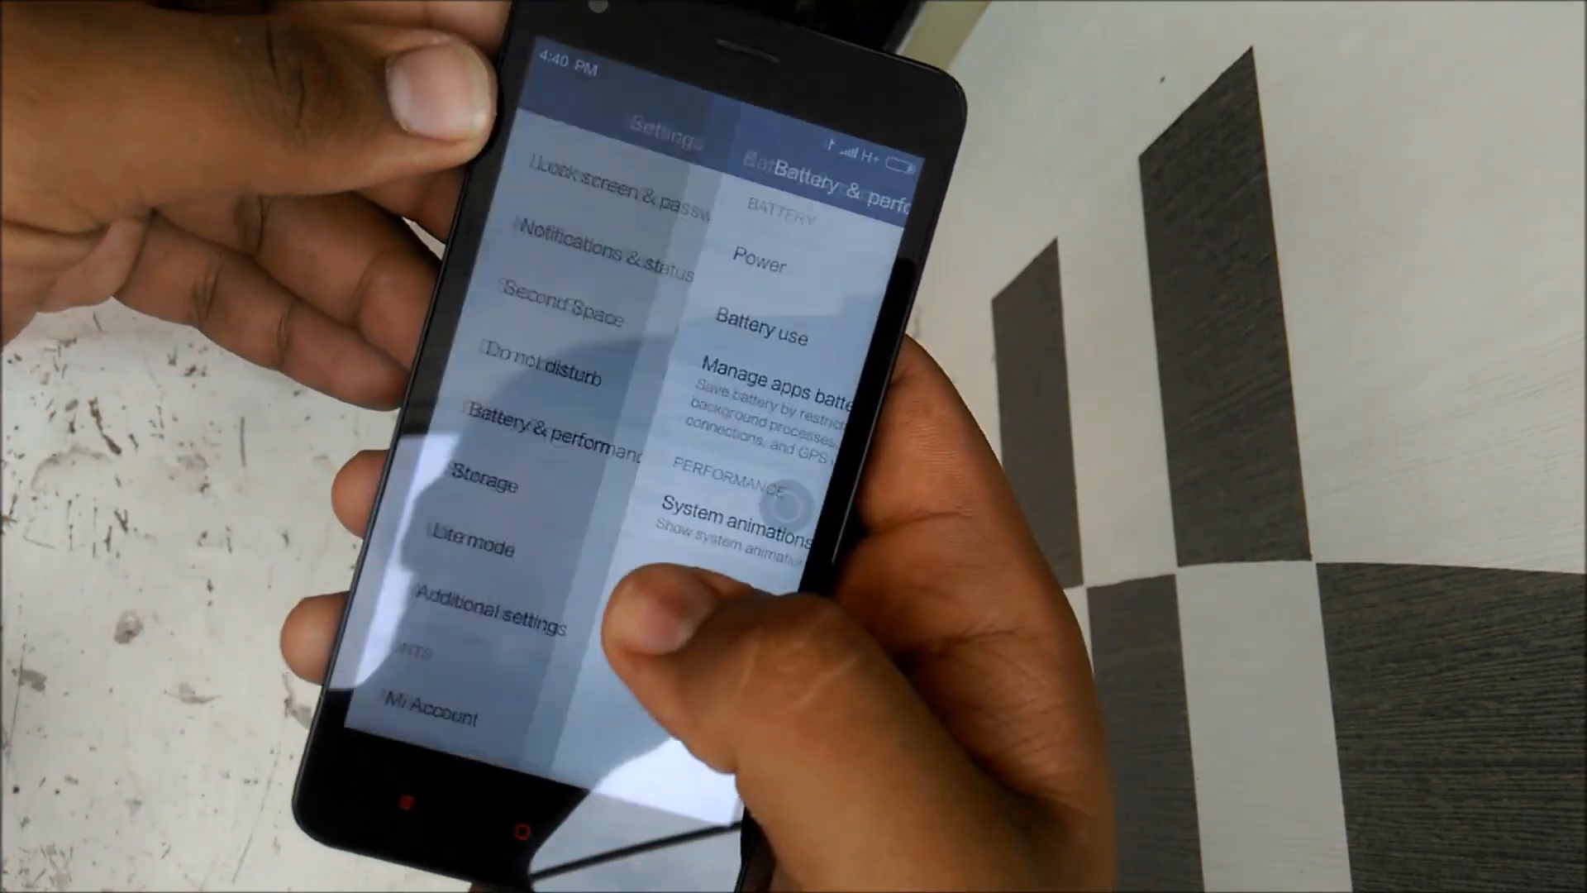
left_click(577, 249)
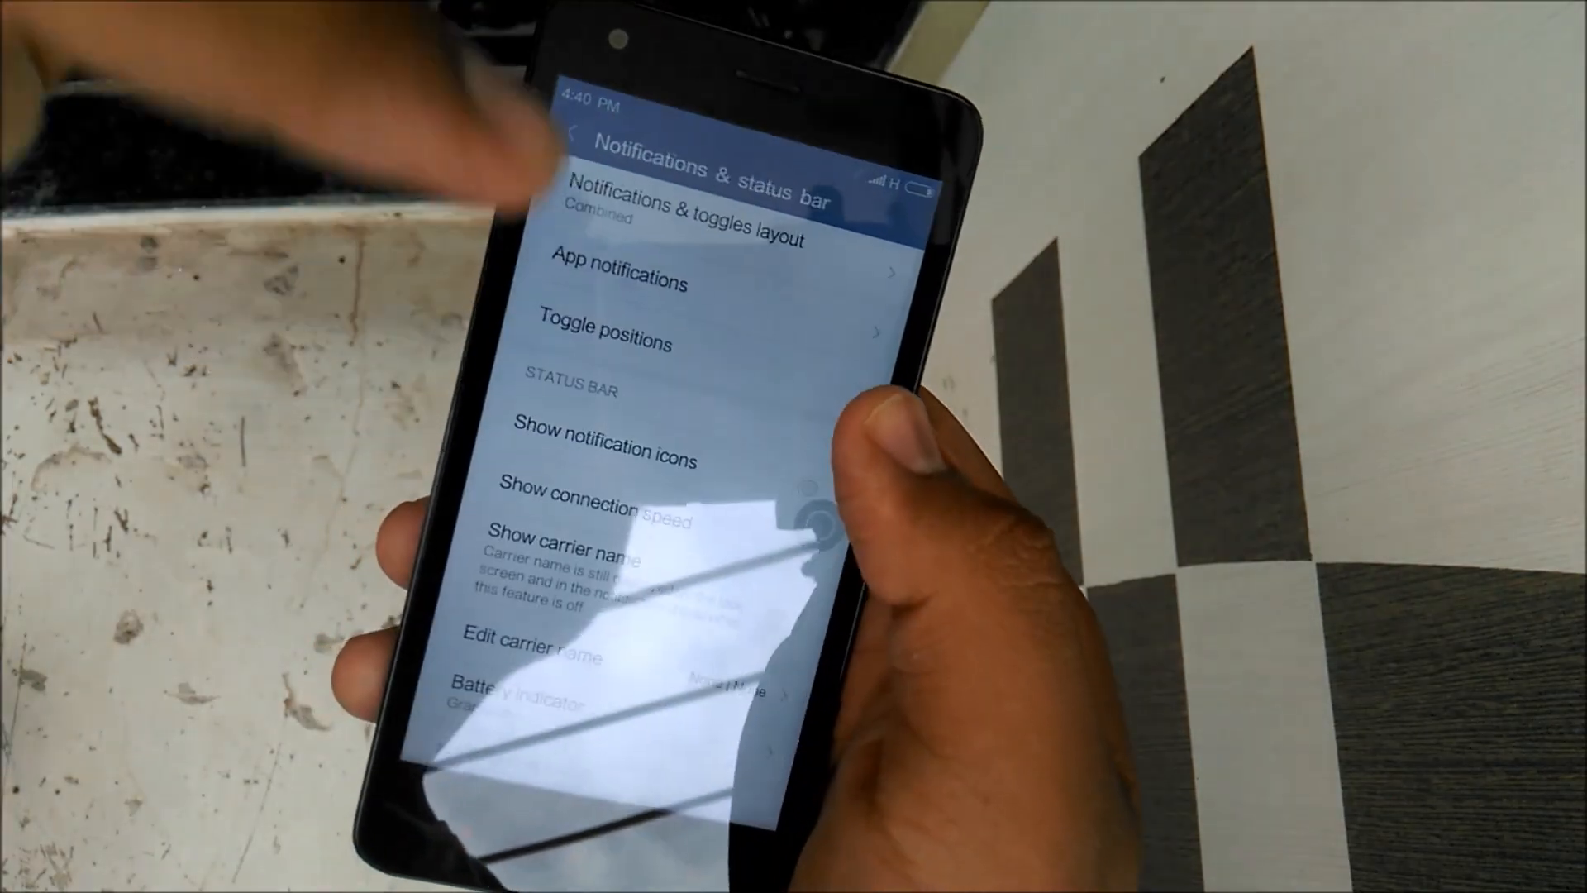
scroll("down", 3)
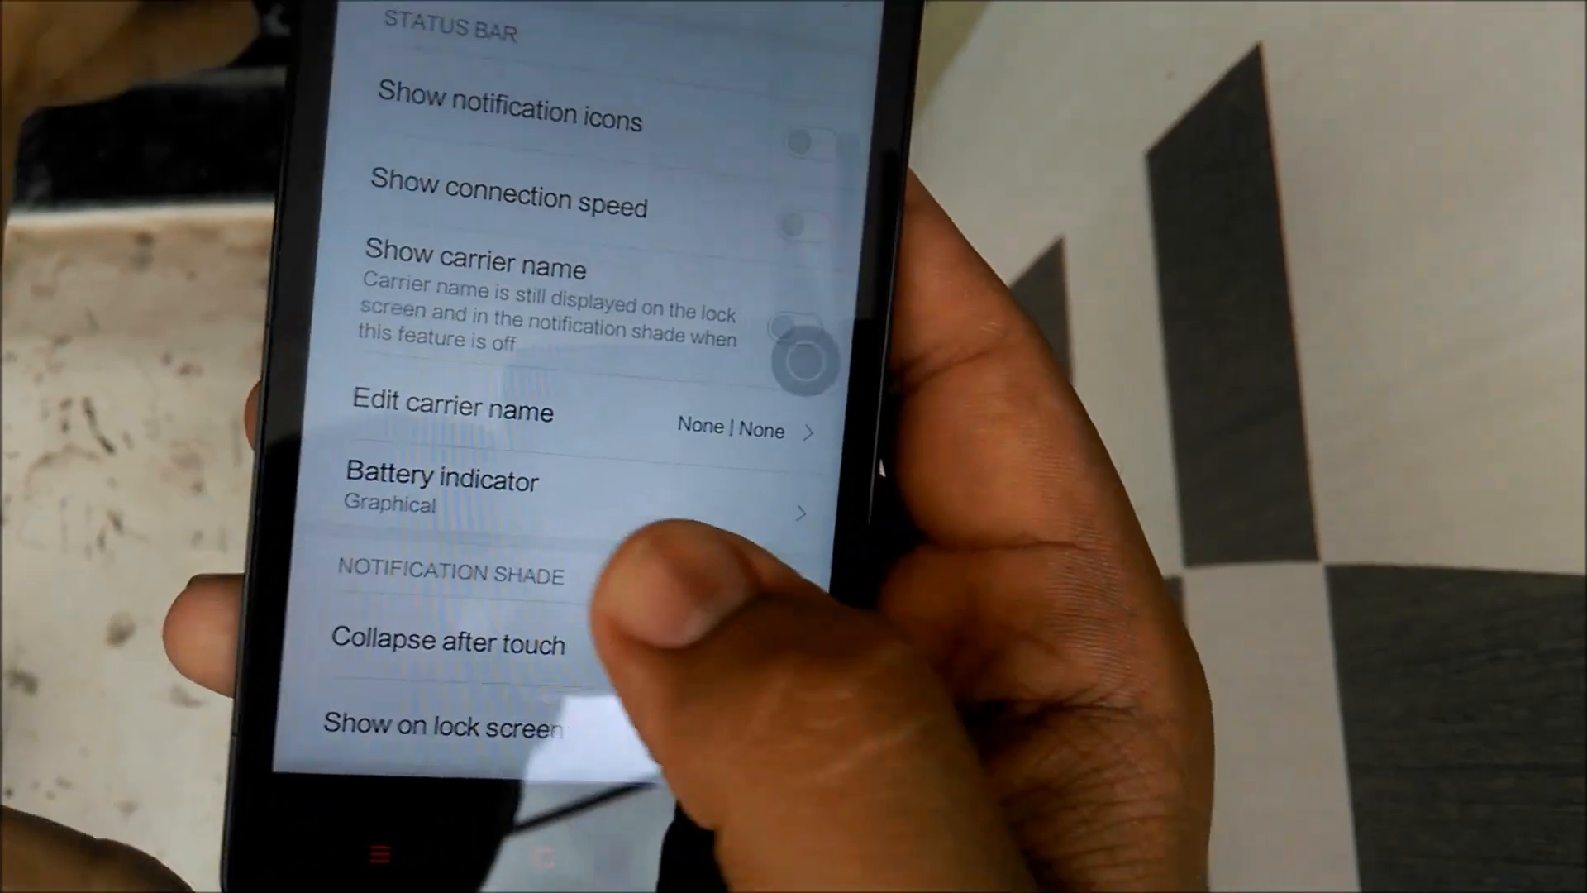
left_click(442, 491)
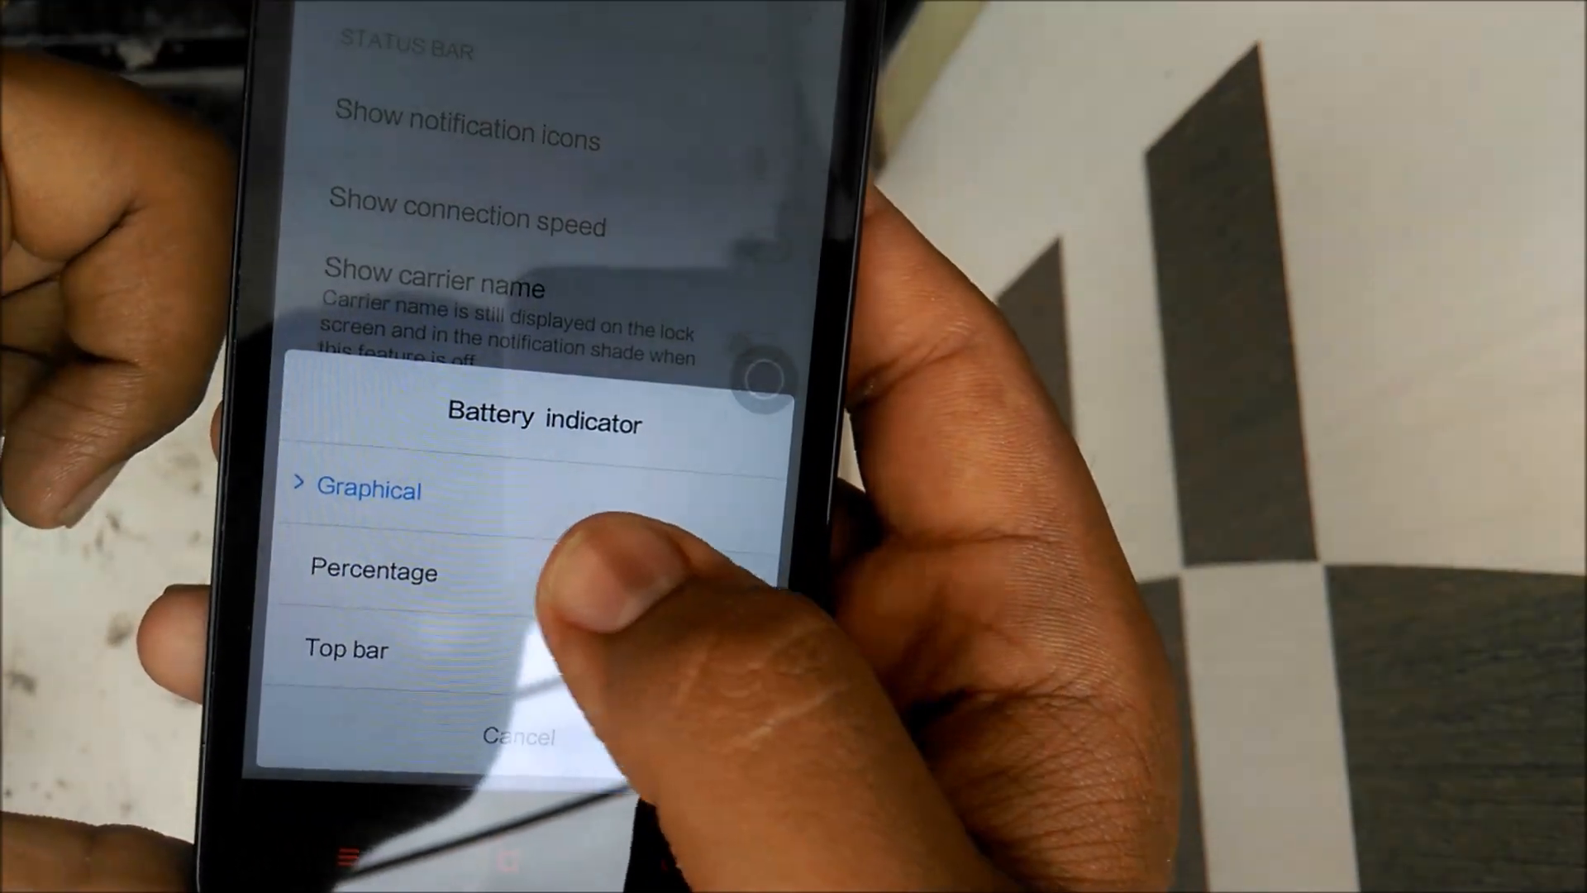